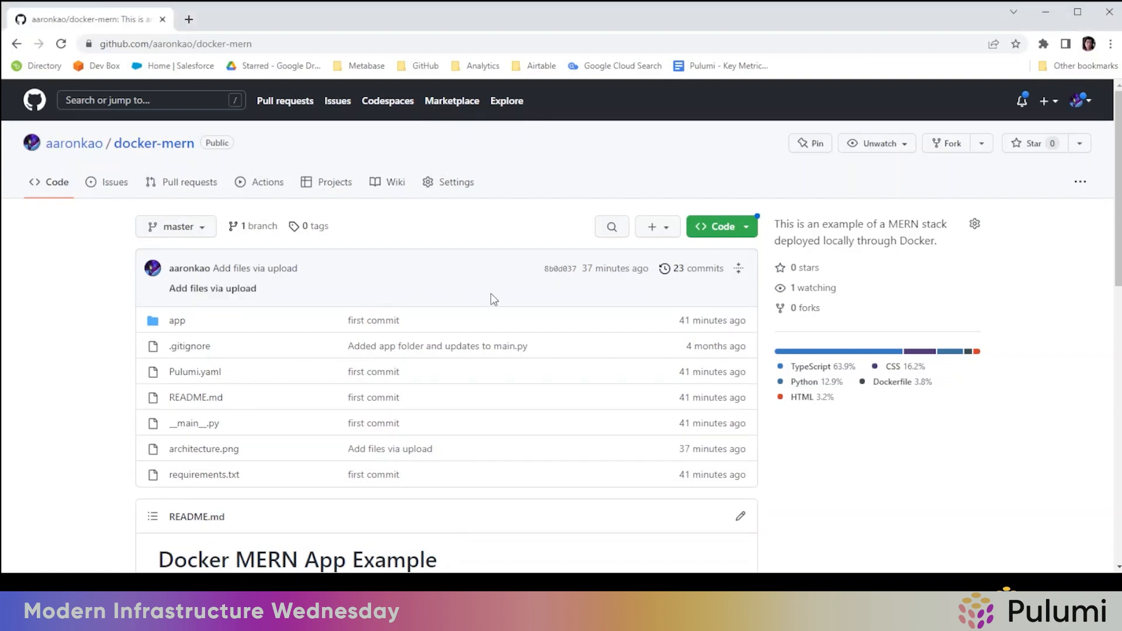
Scroll the docker-mern README to the MongoDB, Node/Express and React architecture diagram
scroll(down, 3)
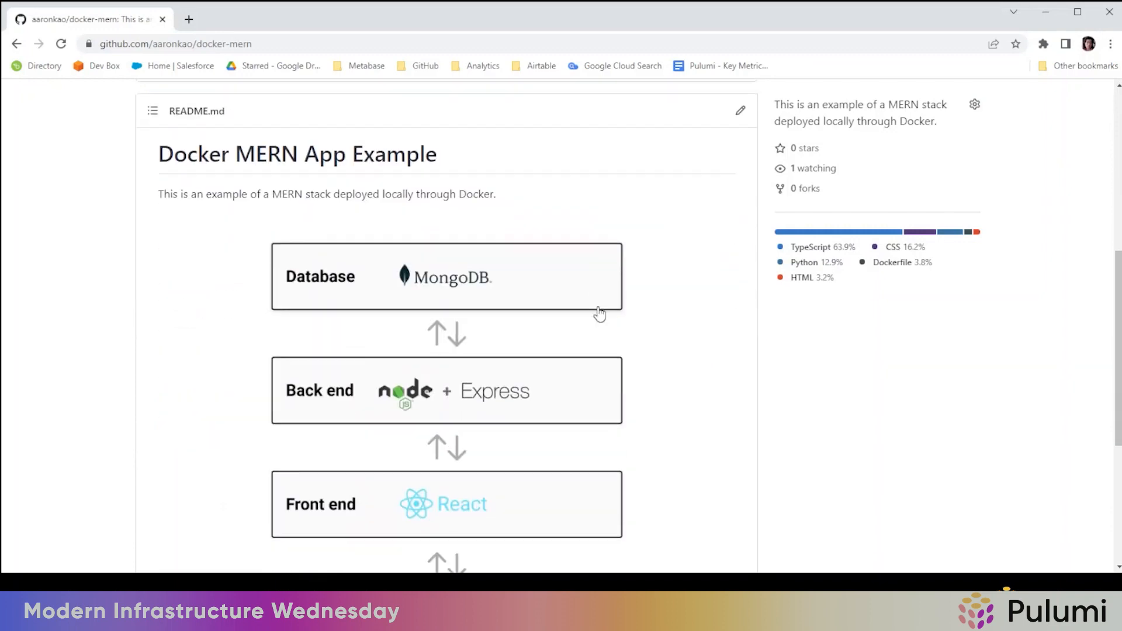
scroll(down, 3)
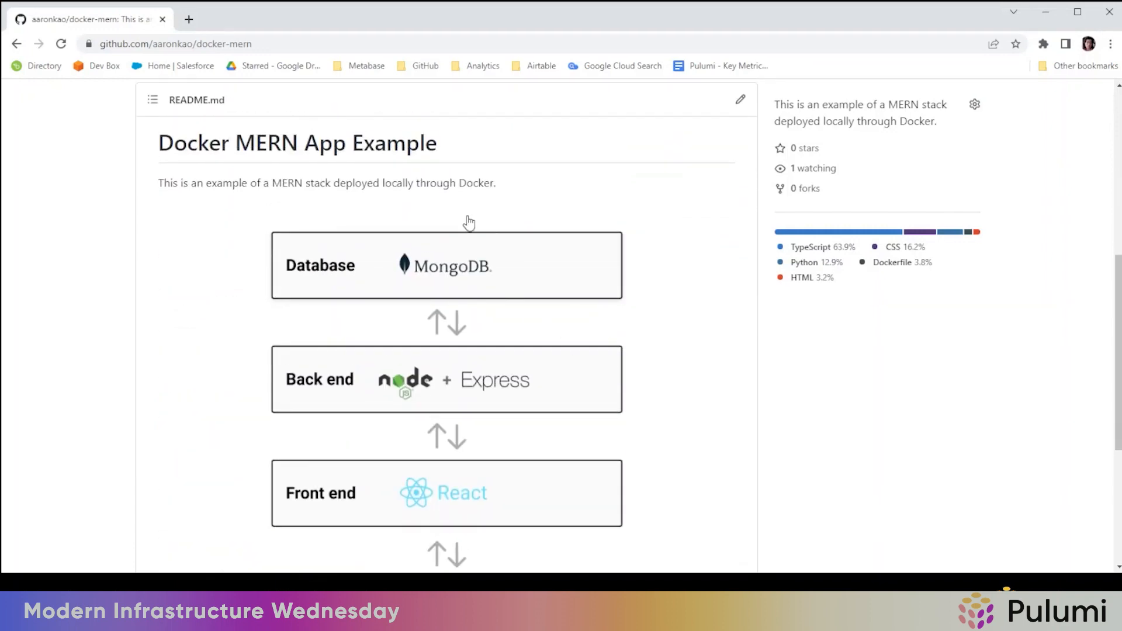
mouse_move(451, 308)
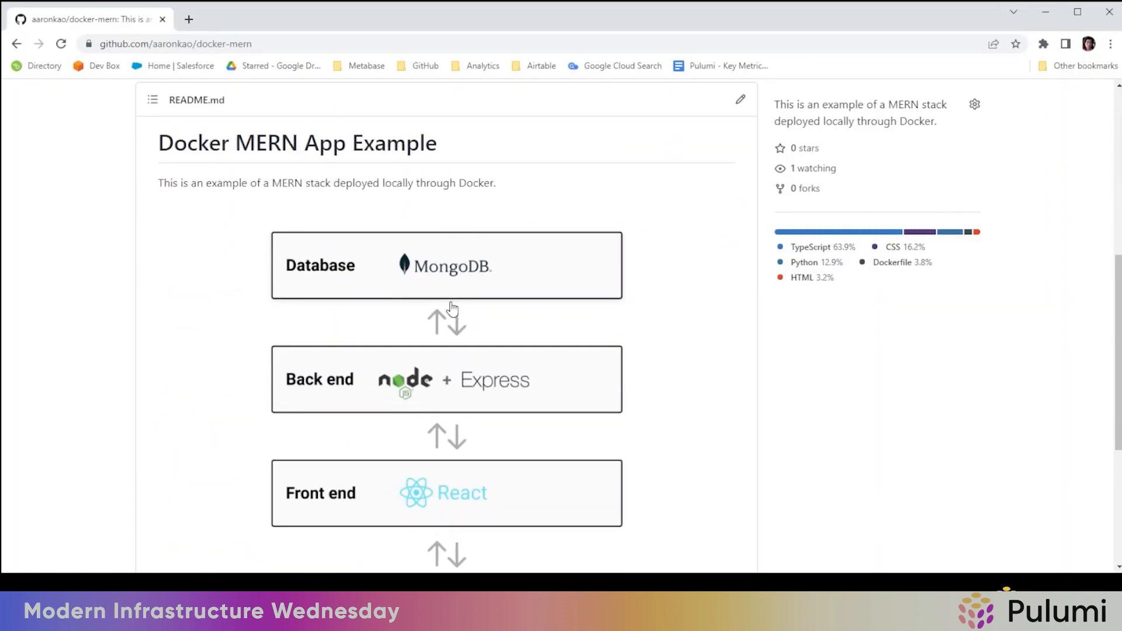
mouse_move(602, 362)
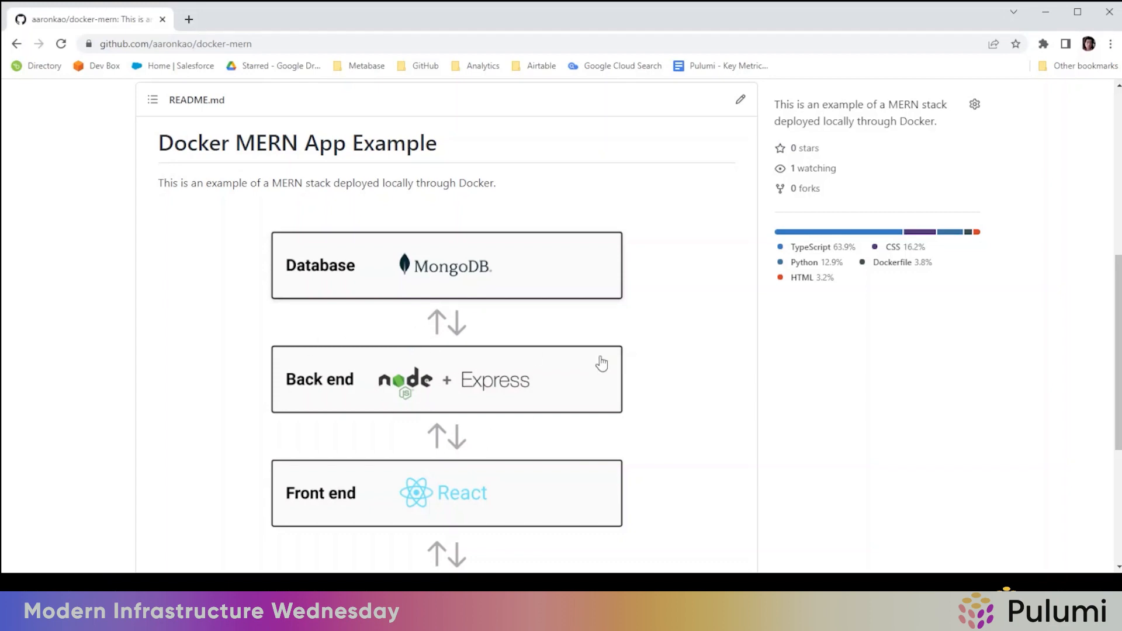
scroll(down, 3)
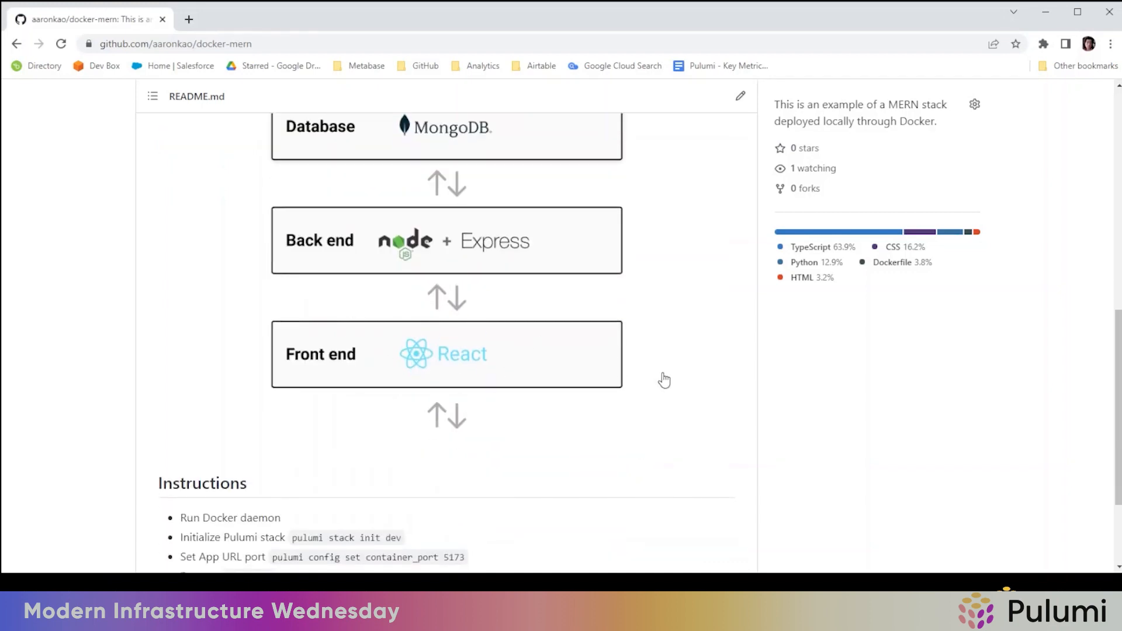
scroll(up, 3)
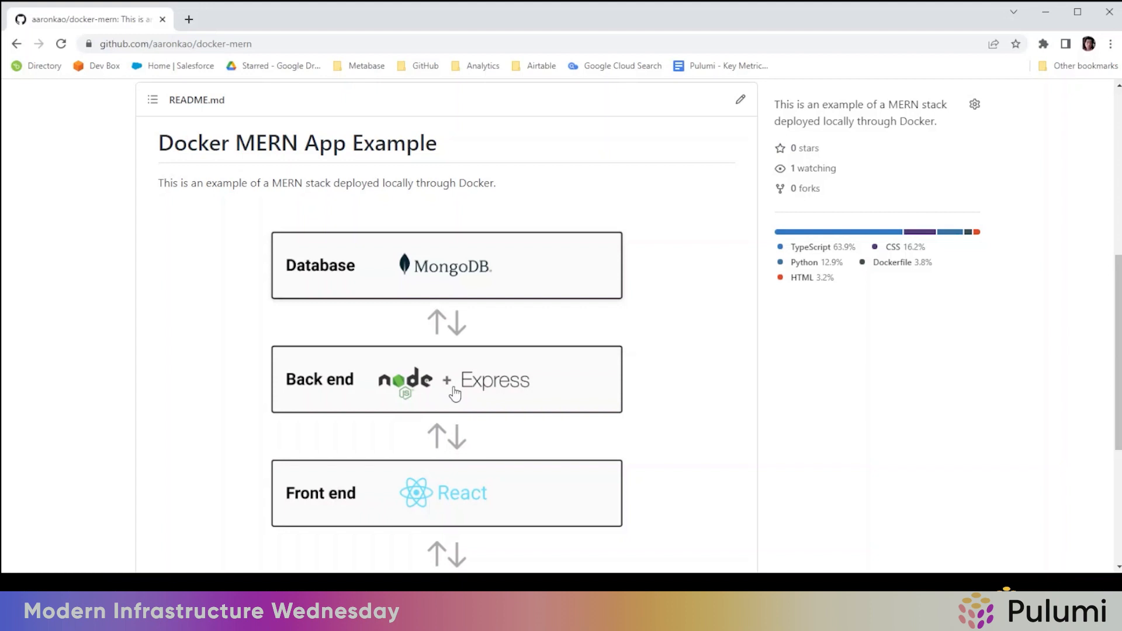
mouse_move(645, 534)
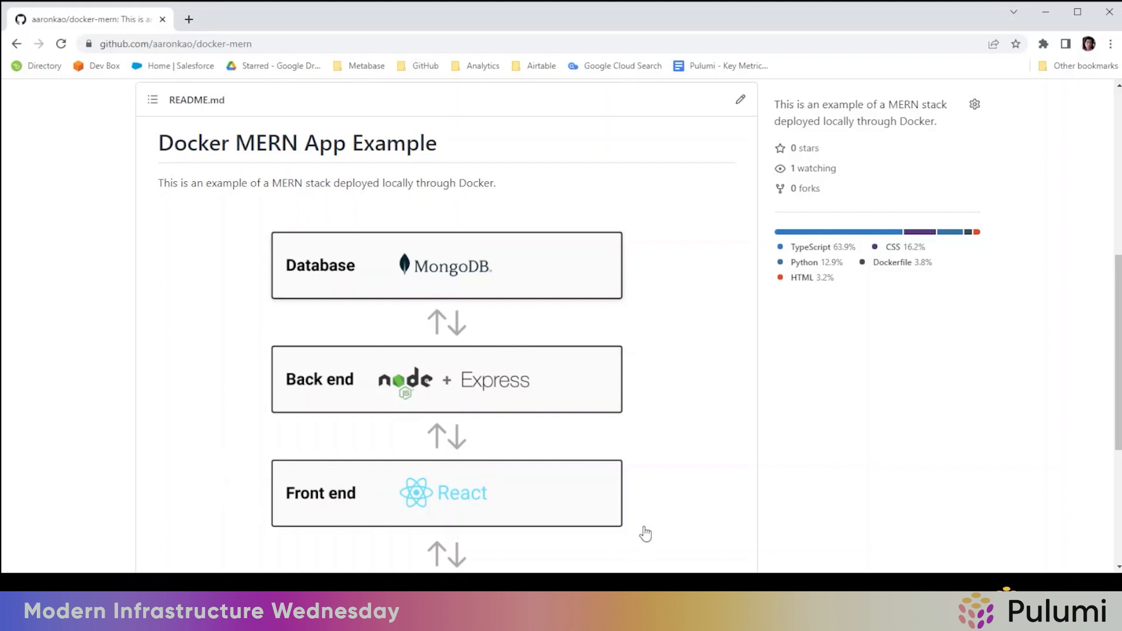
mouse_move(540, 523)
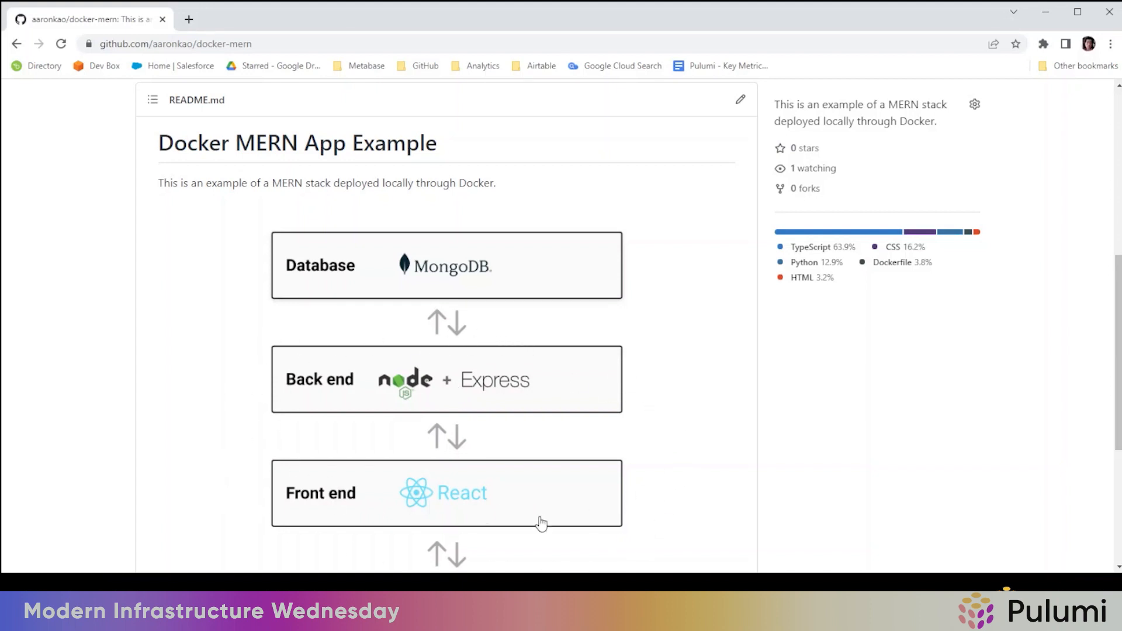
mouse_move(504, 218)
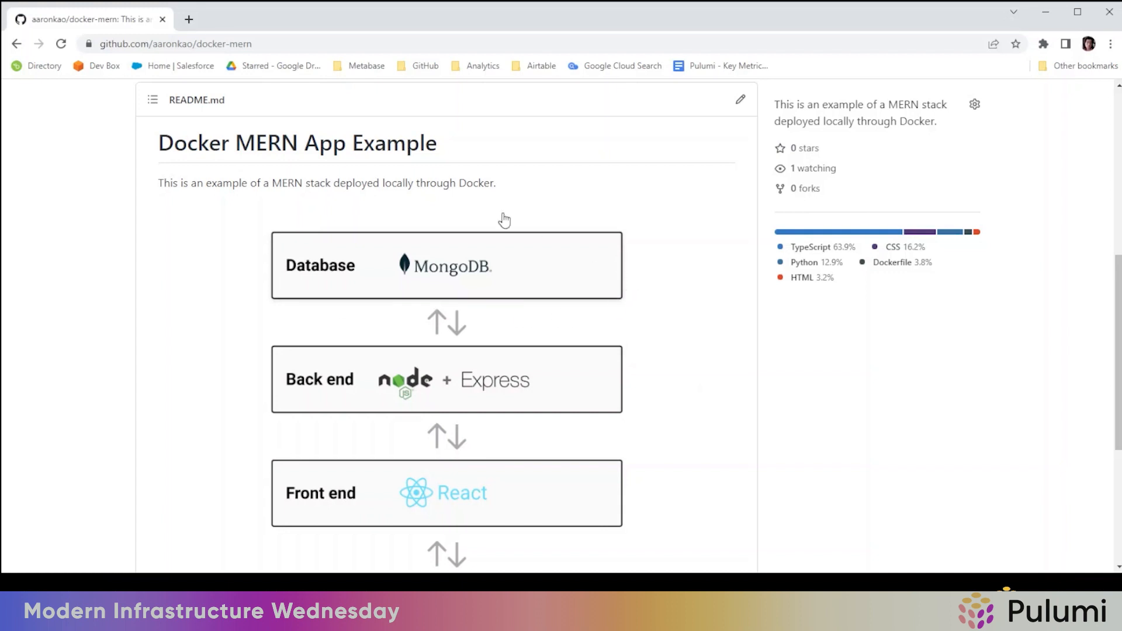
mouse_move(597, 262)
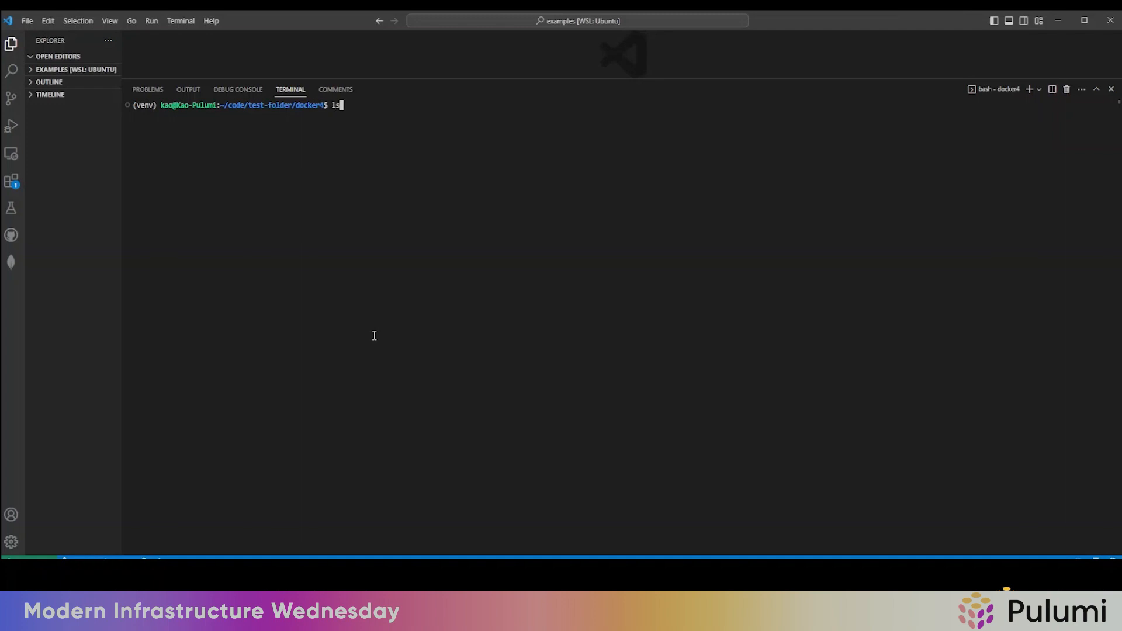
List the project folder's files with ls and open __main__.py via 'code __main__.py'
key(Enter)
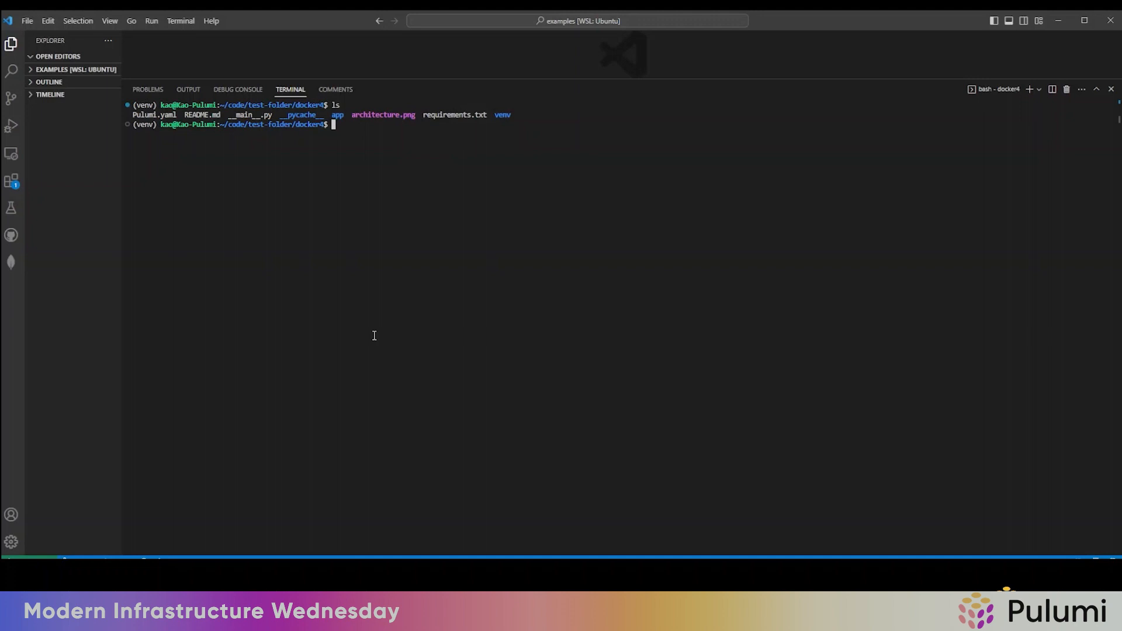
text(code)
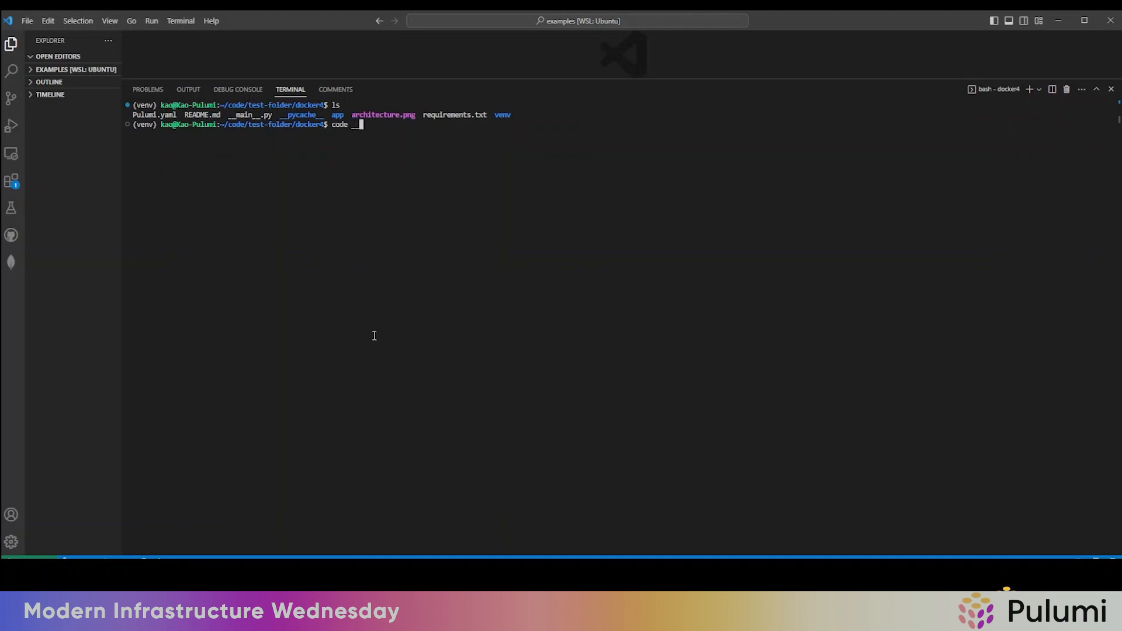
text(__main__.py)
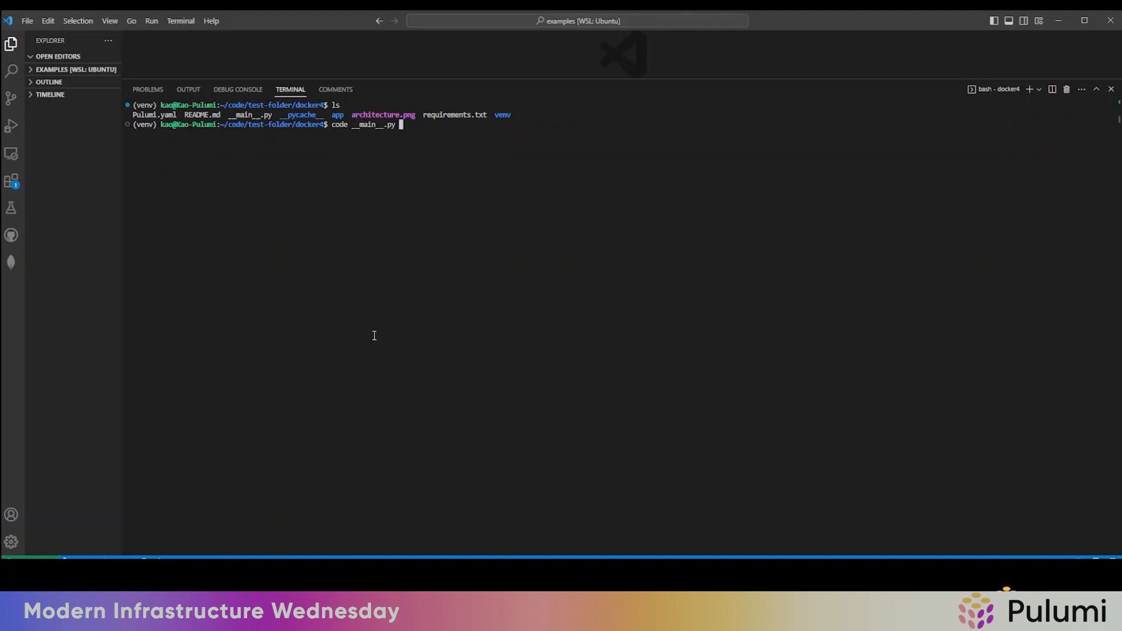
key(Enter)
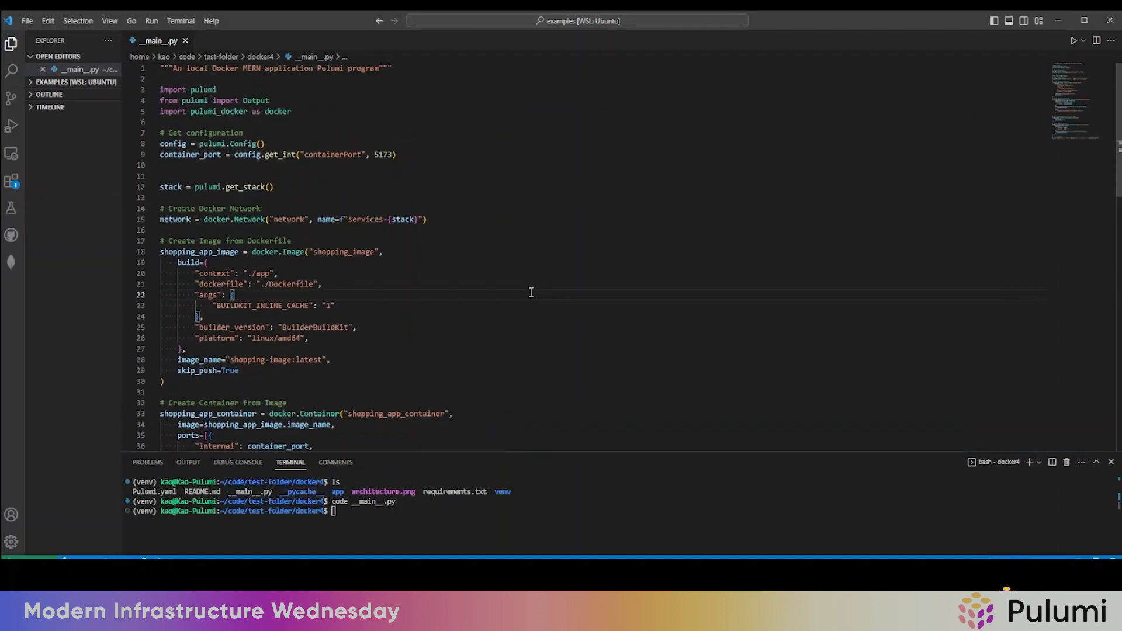
mouse_move(539, 284)
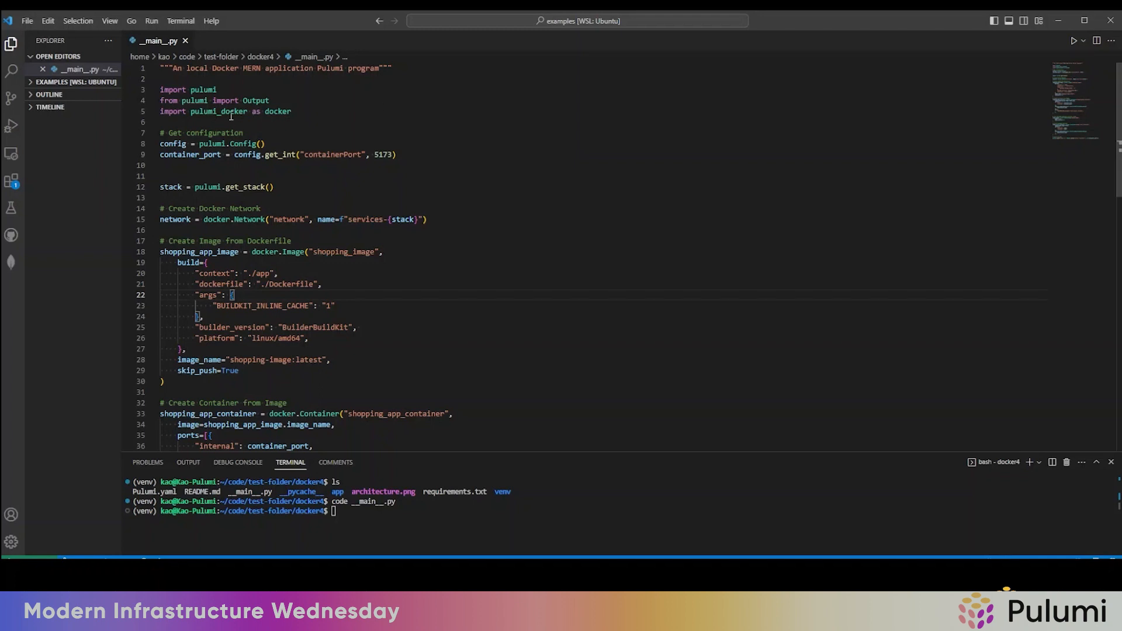
triple_click(219, 111)
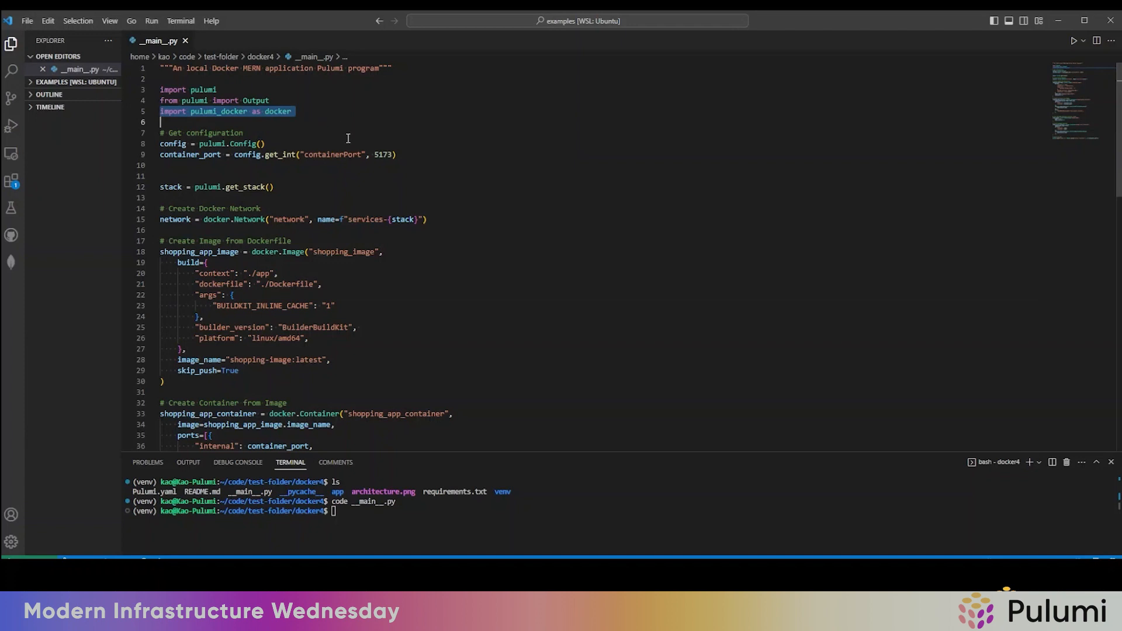
mouse_move(300, 76)
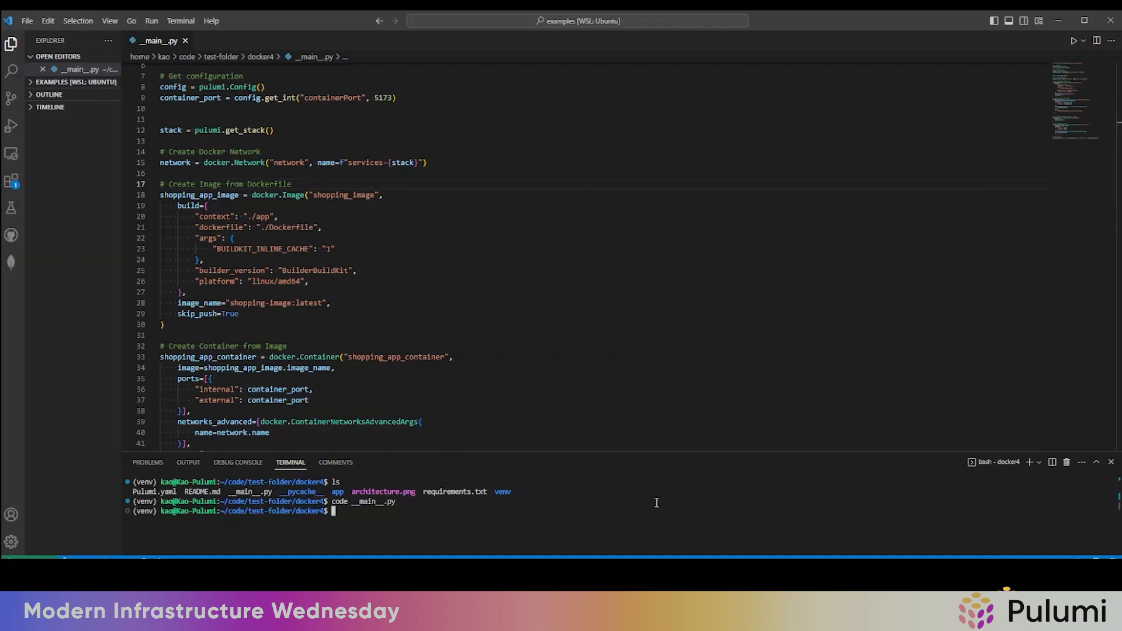
Read through __main__.py's MongoDB image, container and exported app URL
text(ls /)
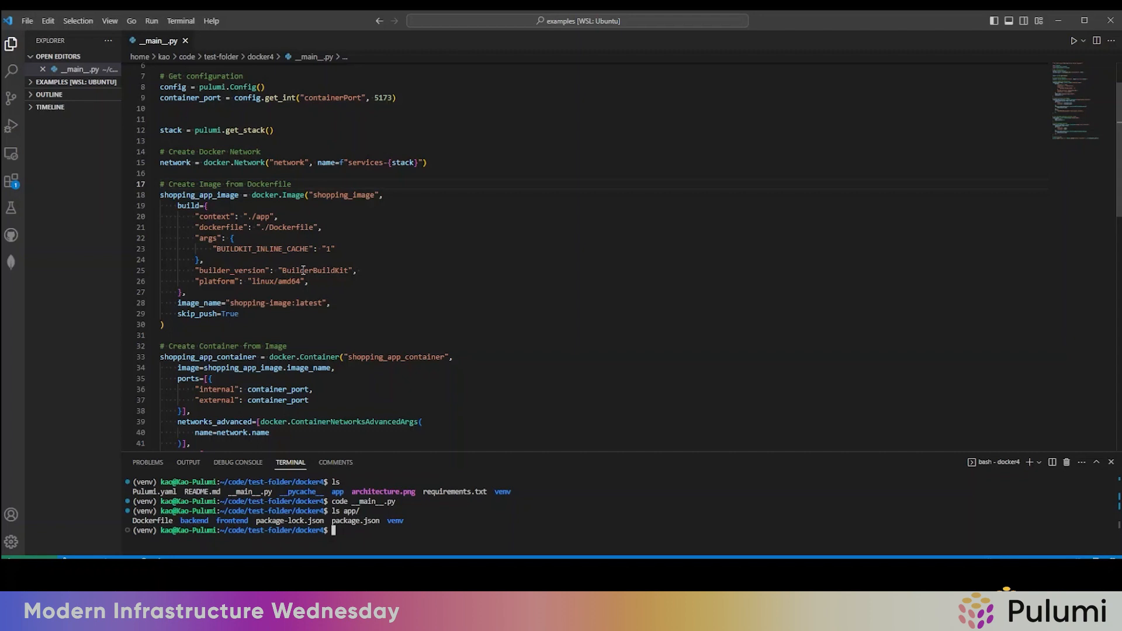
mouse_move(308, 275)
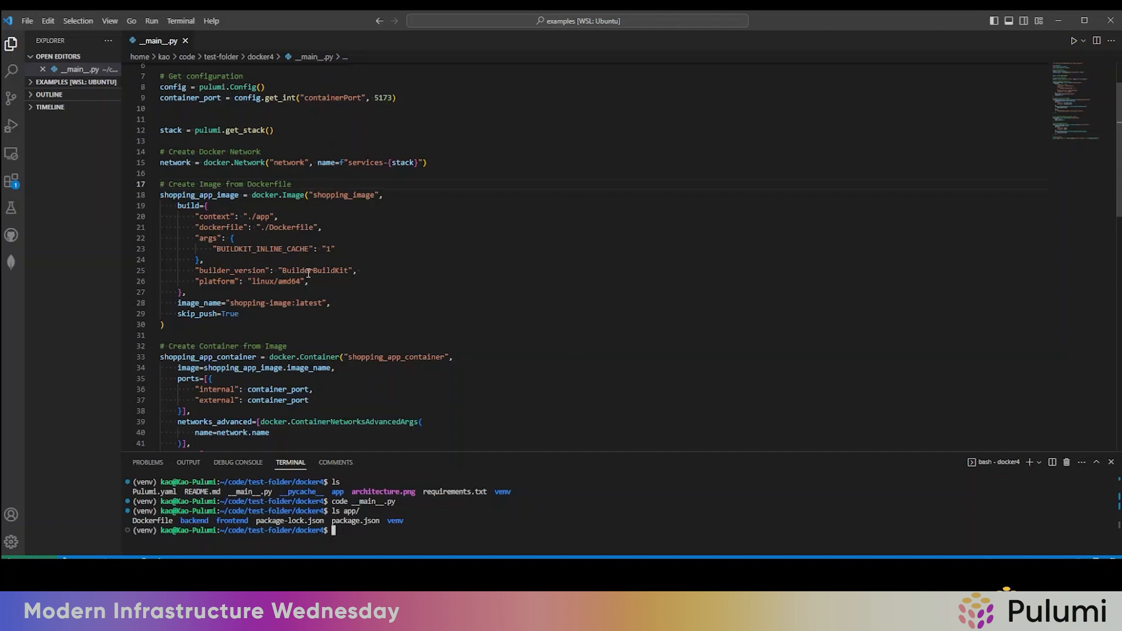
scroll(down, 3)
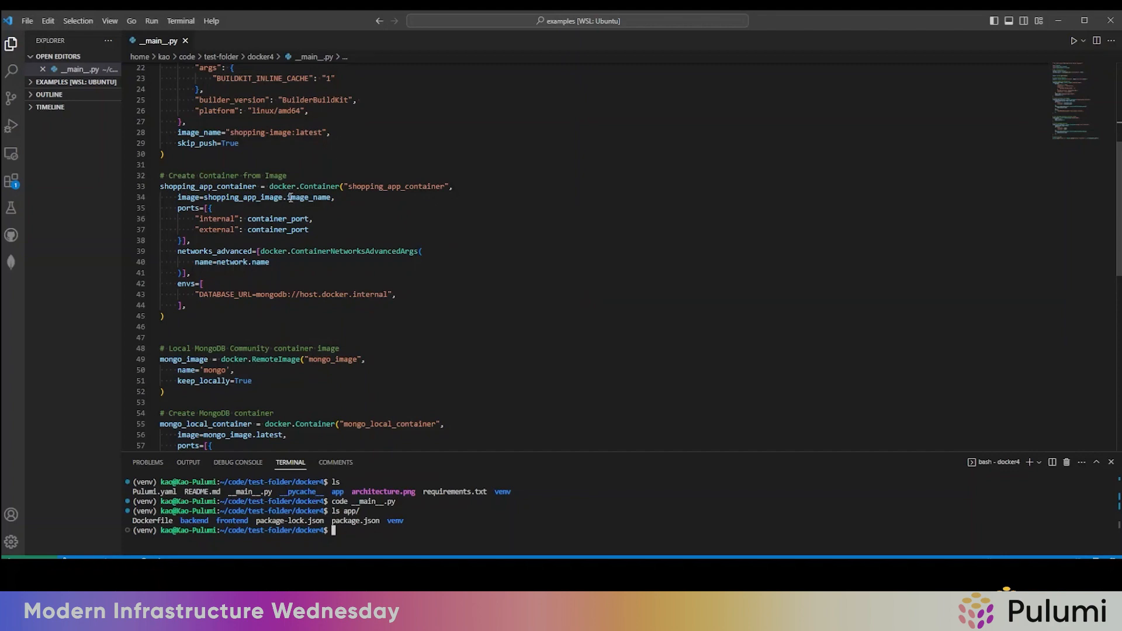
mouse_move(237, 252)
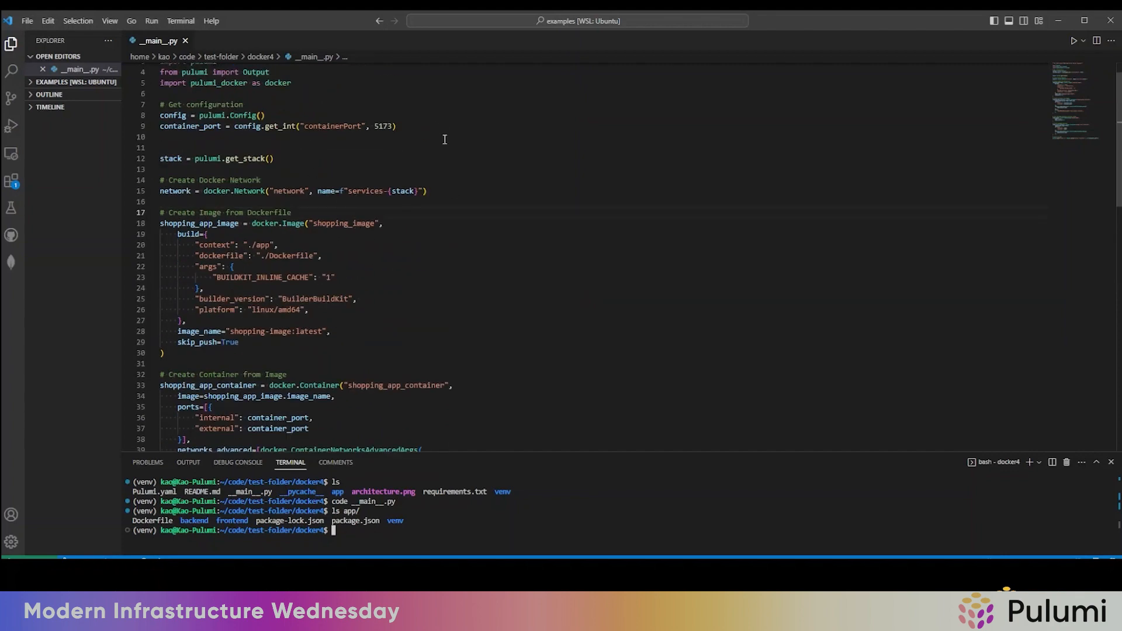
scroll(down, 3)
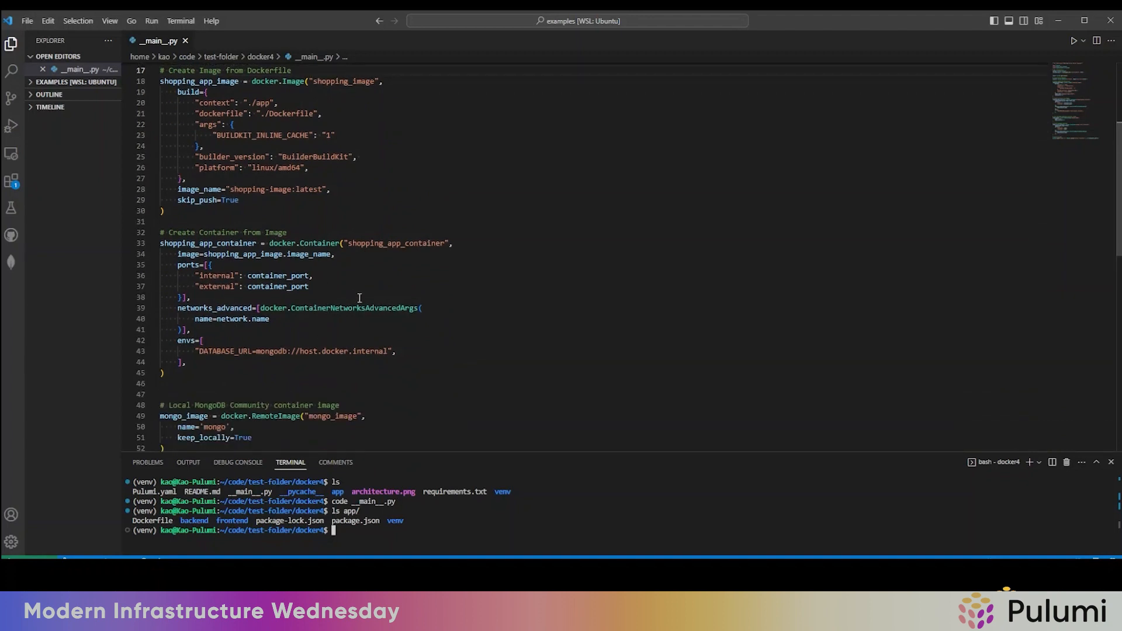
mouse_move(362, 352)
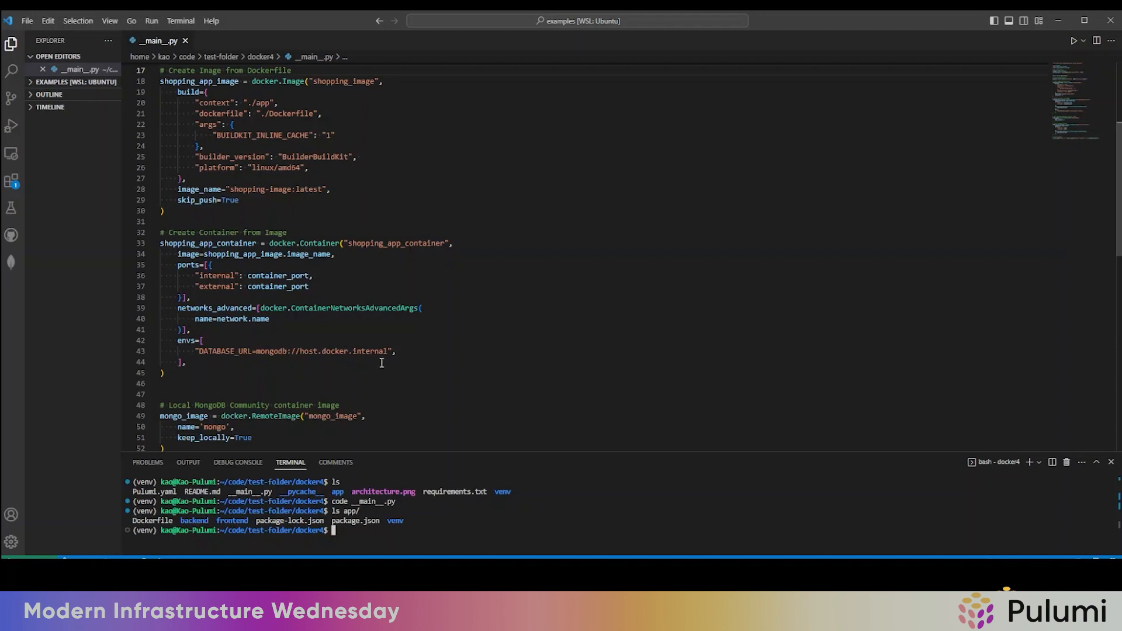
scroll(down, 3)
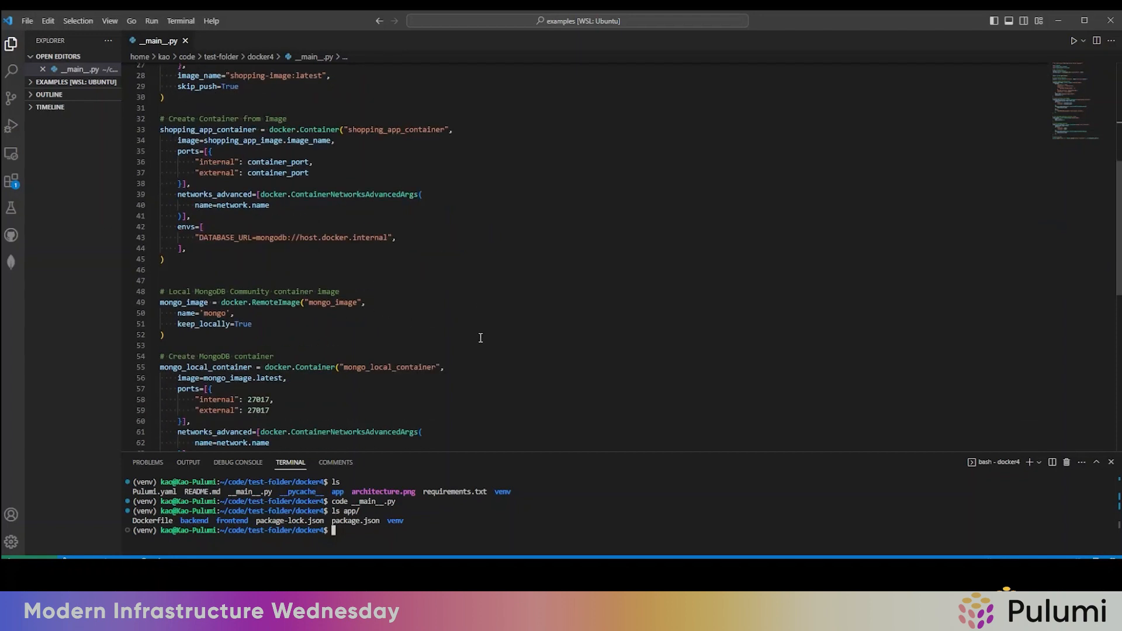
scroll(down, 3)
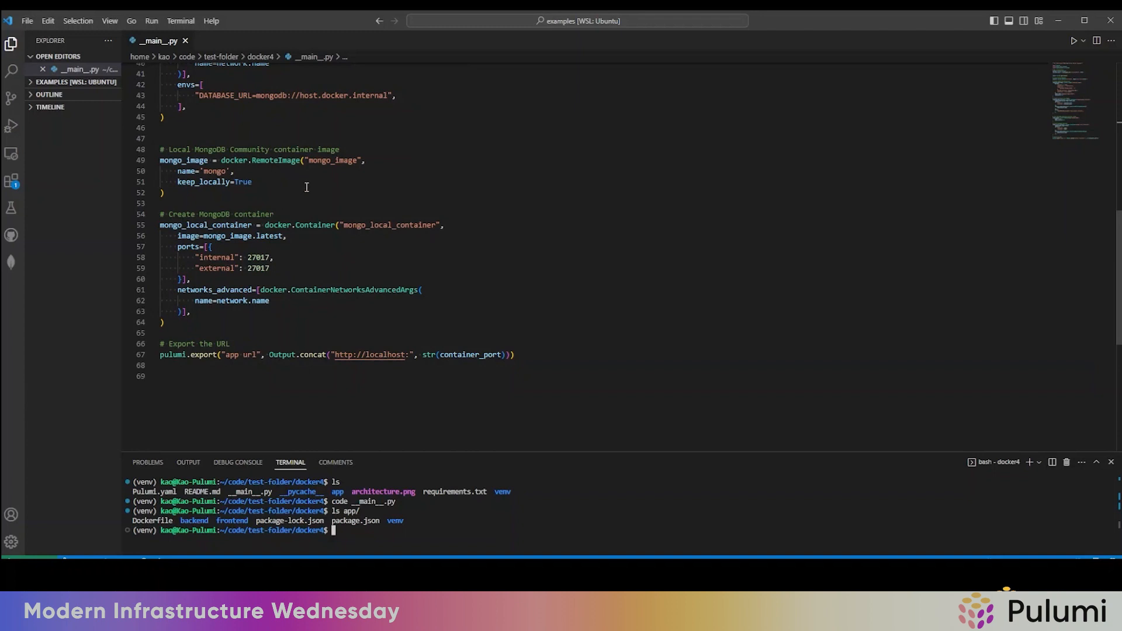
mouse_move(289, 248)
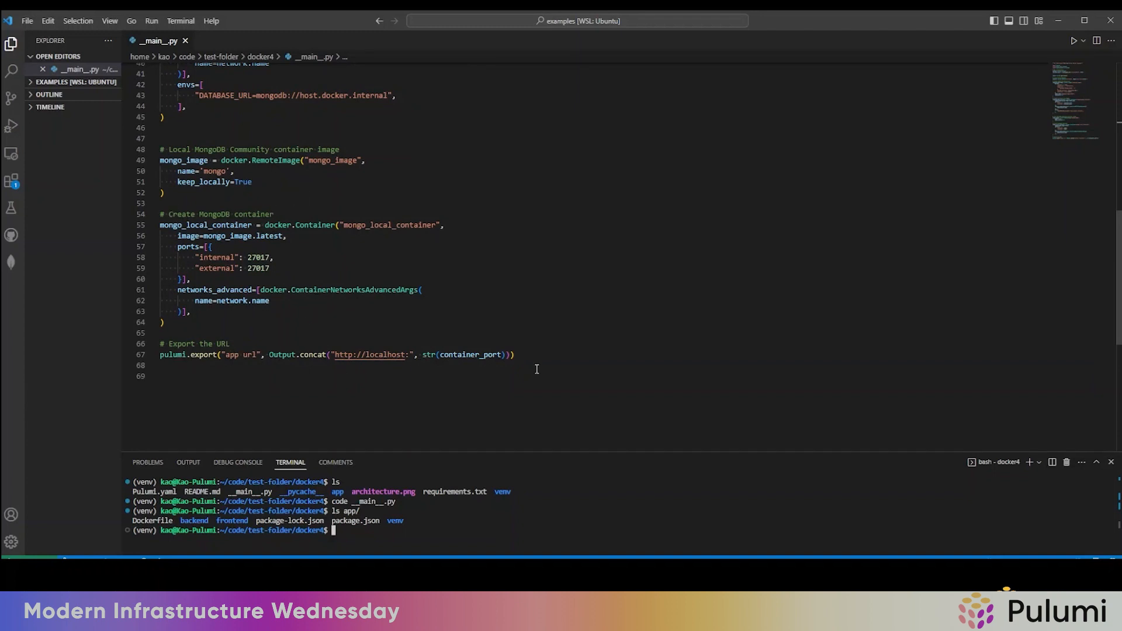
mouse_move(538, 386)
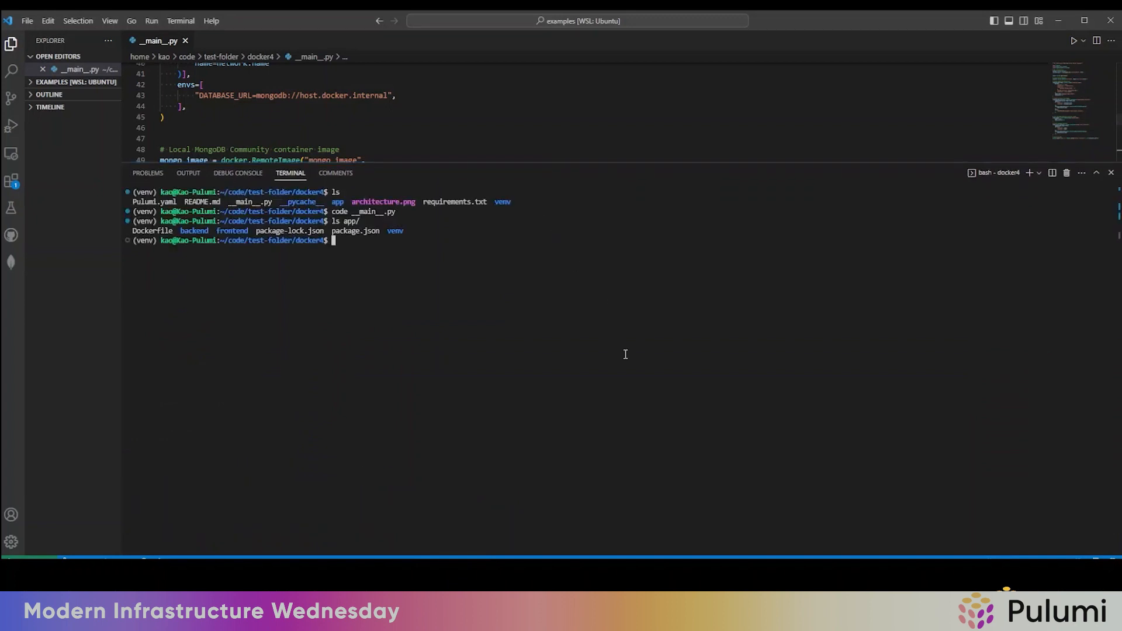
Create the 'dev' stack, run pulumi up, and confirm deploying the six Docker resources
text(pulumi)
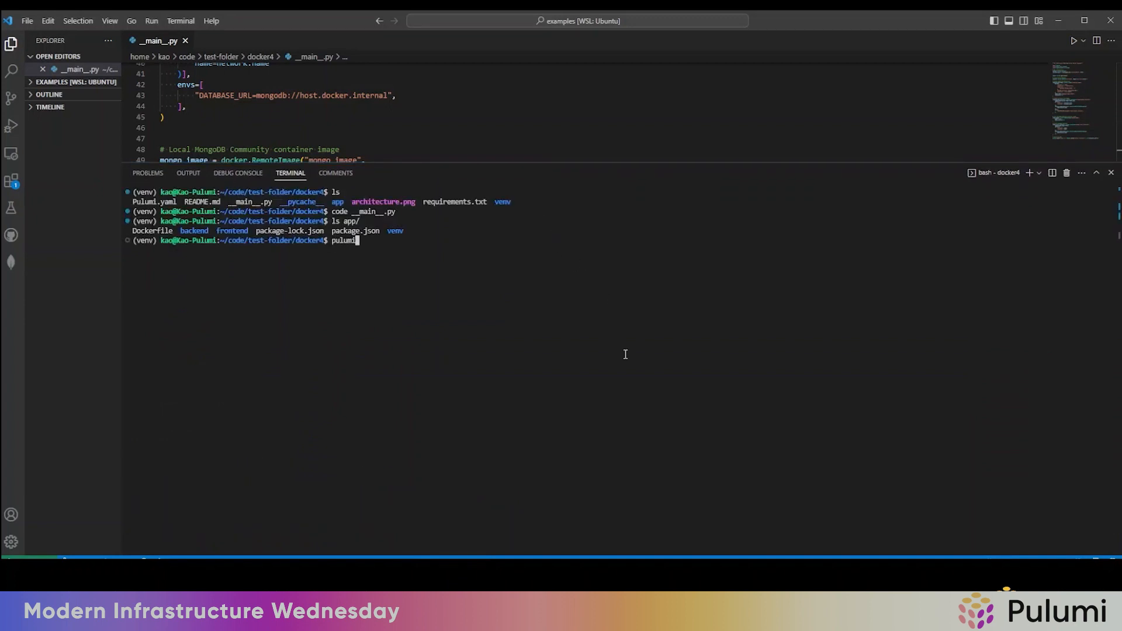
text(stack init dev)
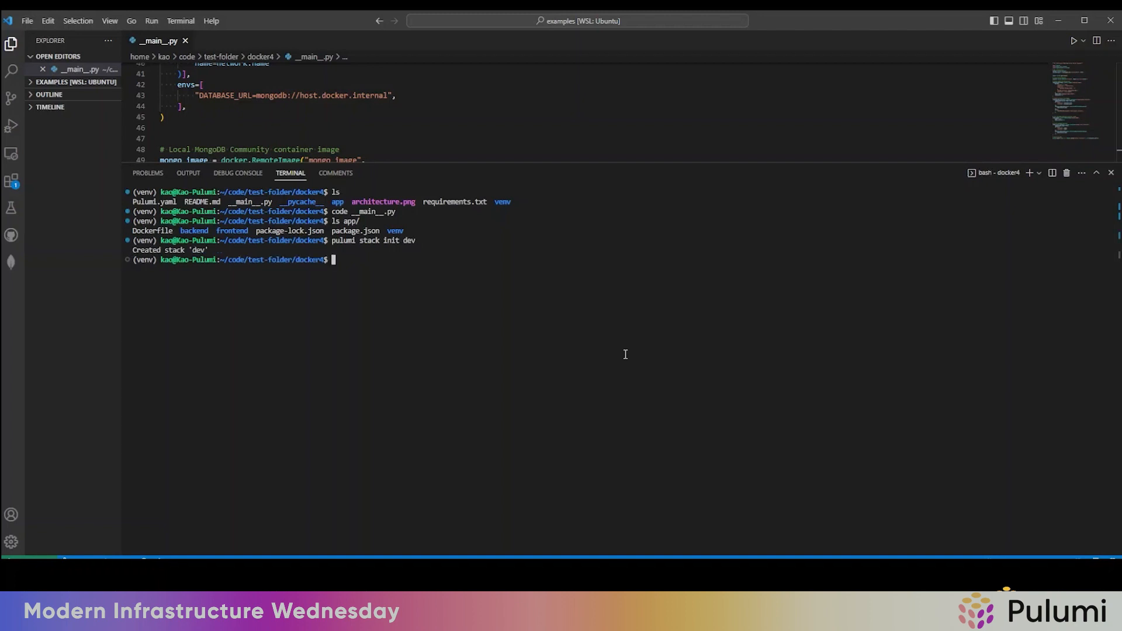
text(pulumi up)
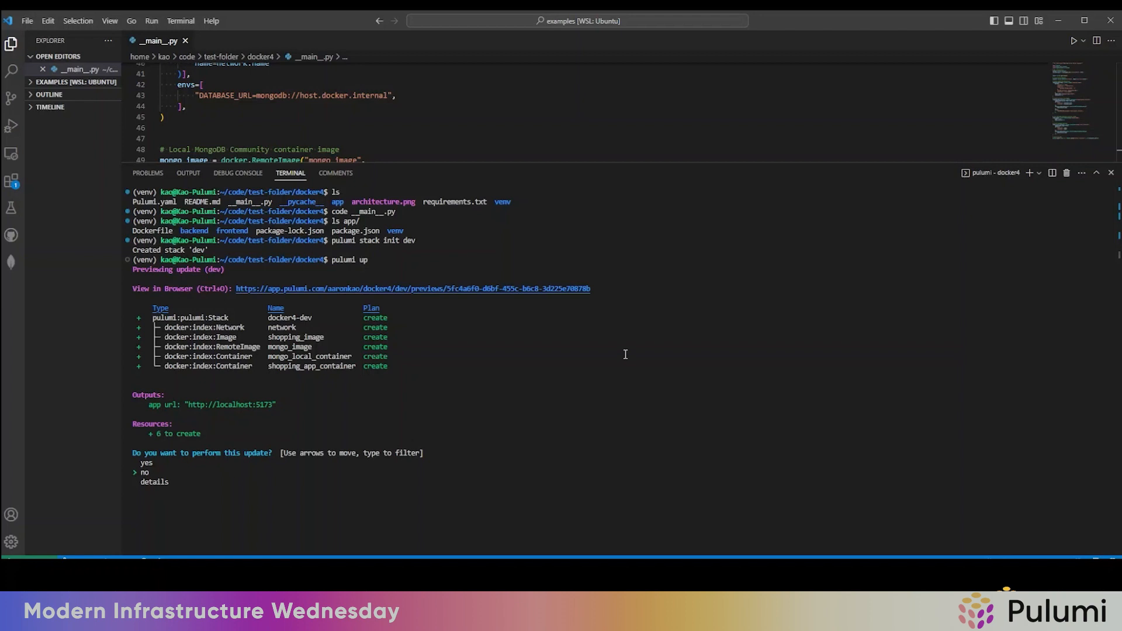
key(Enter)
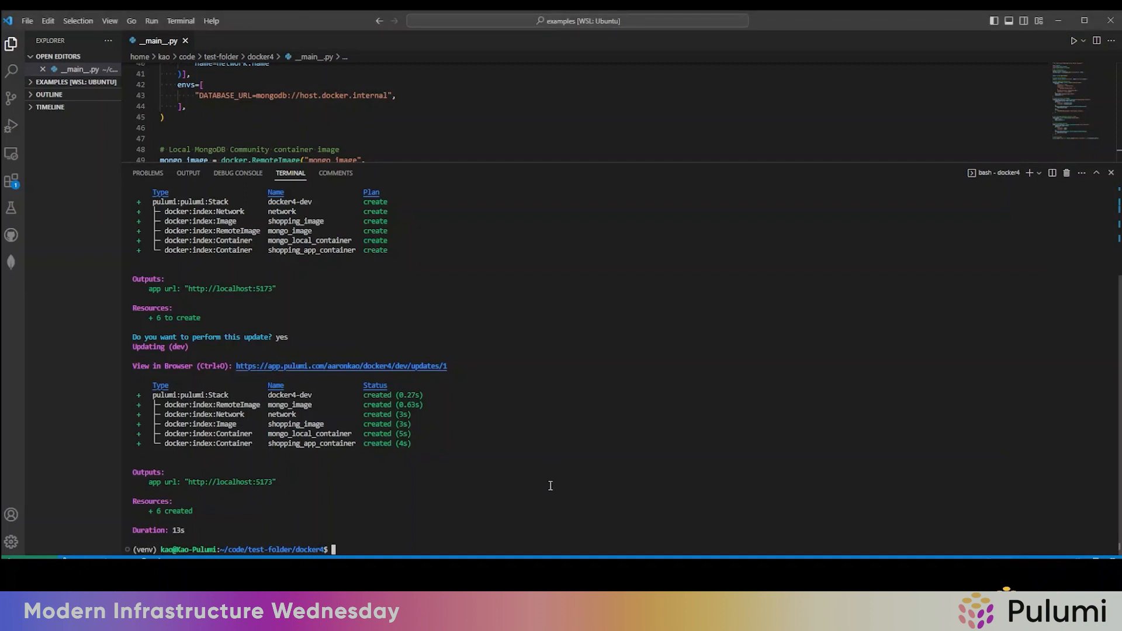
mouse_move(553, 491)
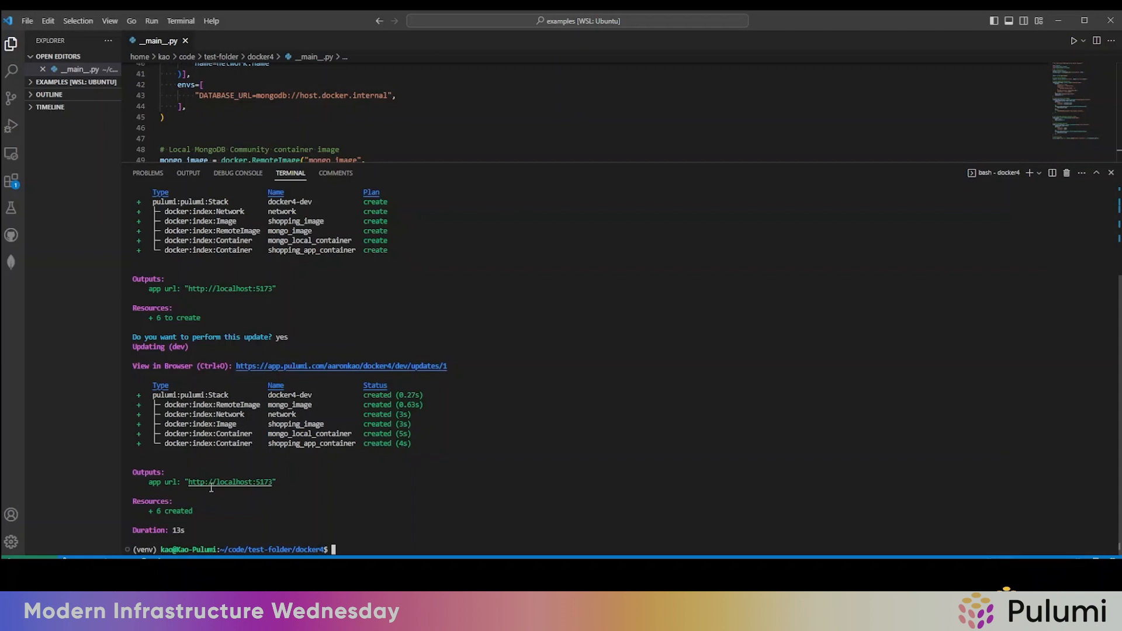
mouse_move(234, 486)
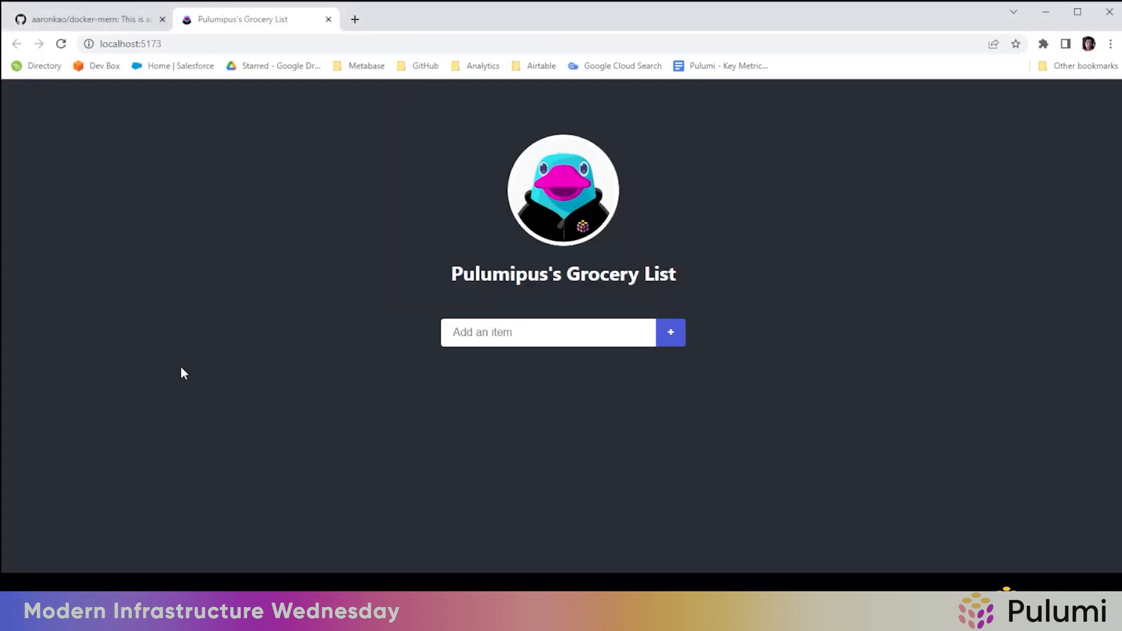
mouse_move(353, 405)
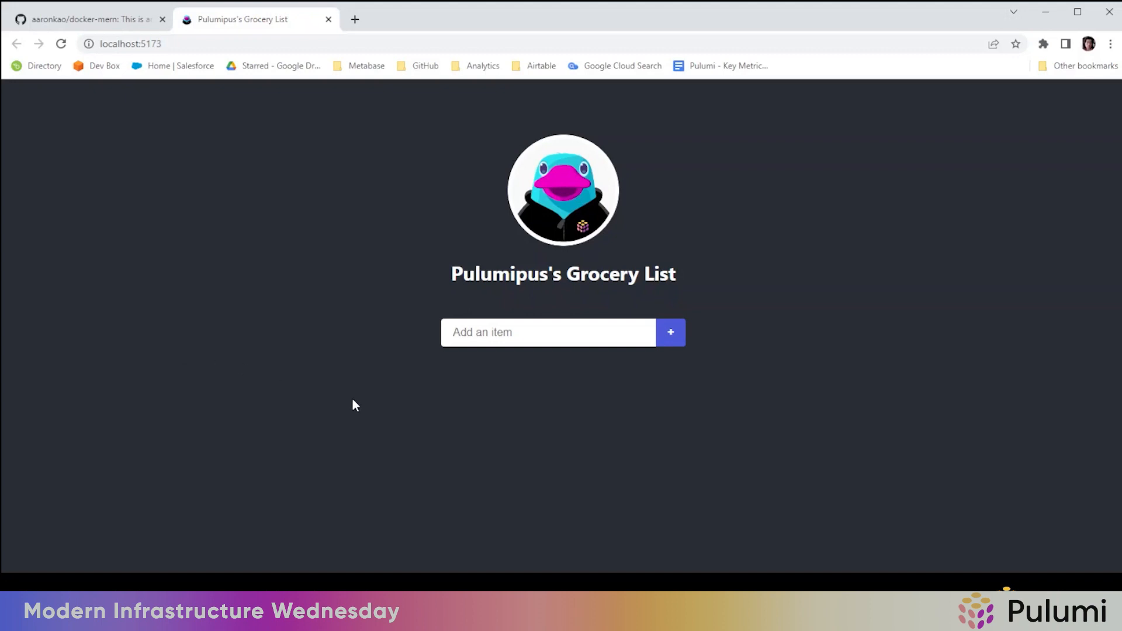
Add crawdads, grits and sweet tea to the grocery list
click(536, 333)
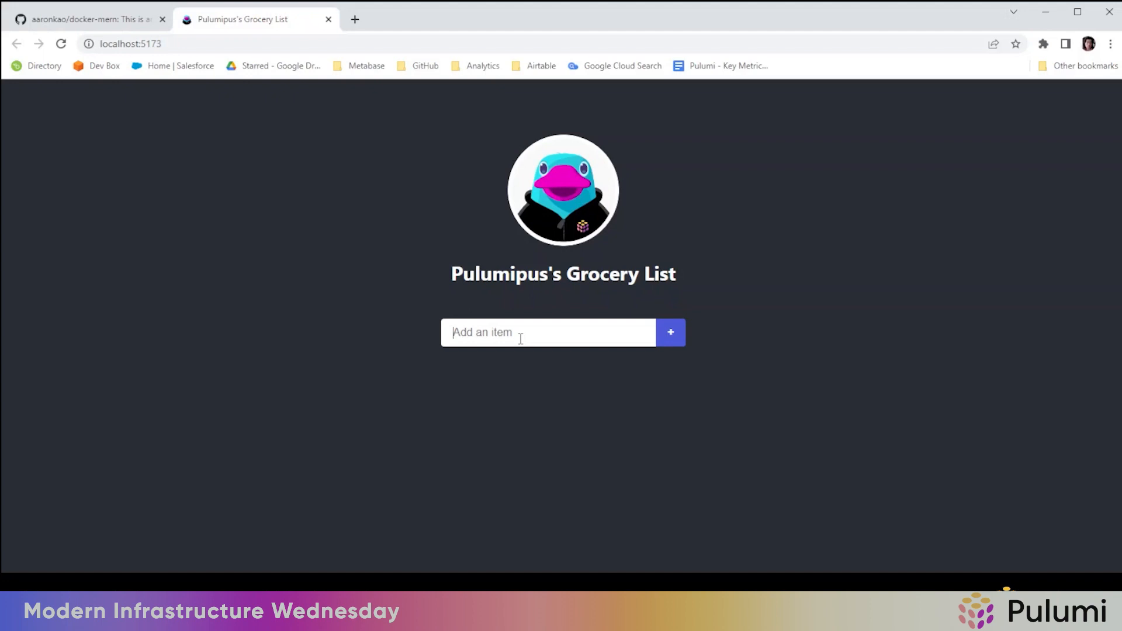
text(crawdad)
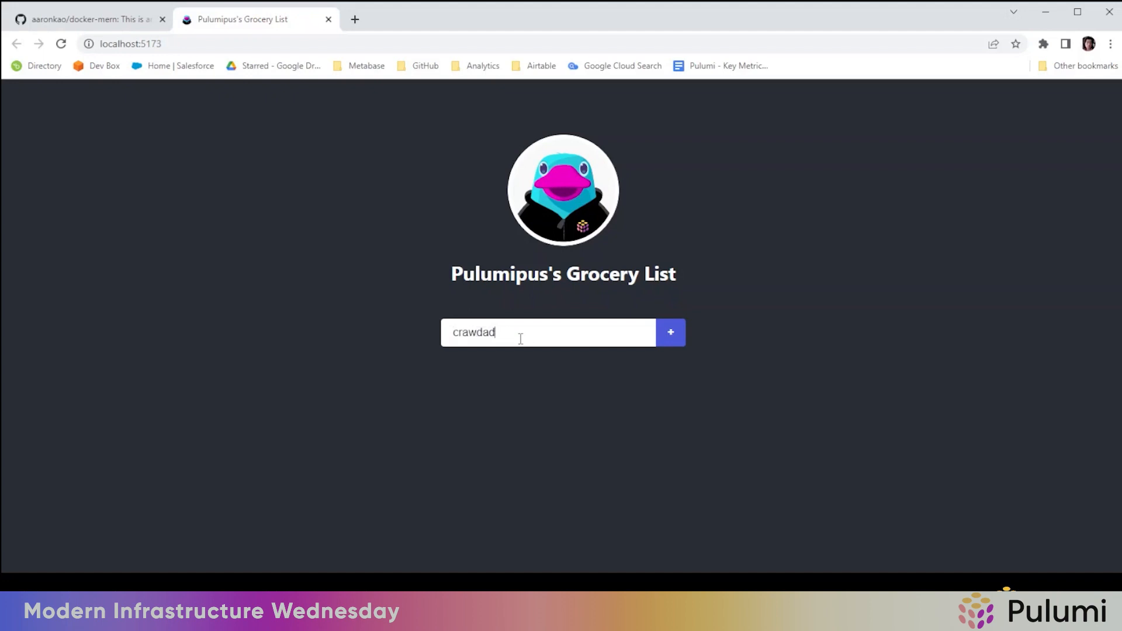
text(s)
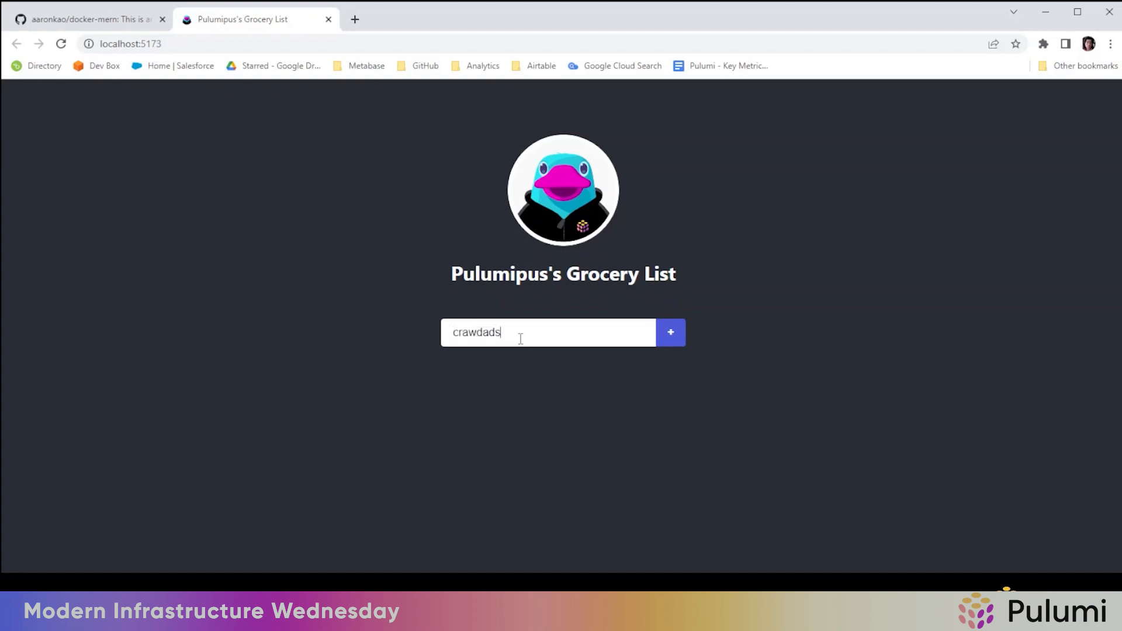
click(670, 332)
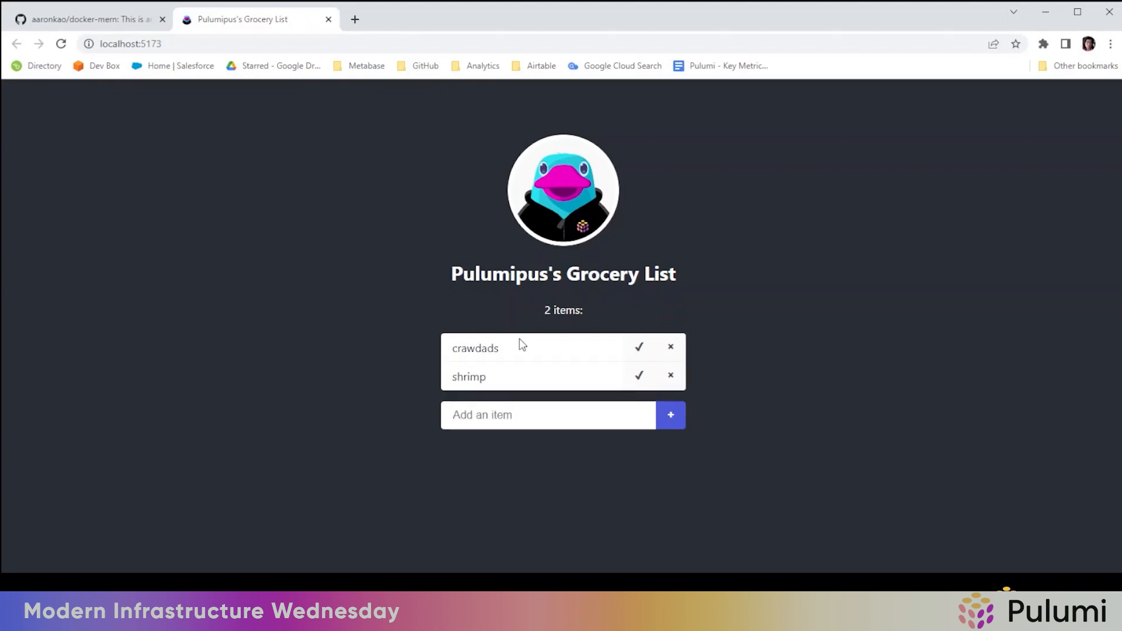
text(grits)
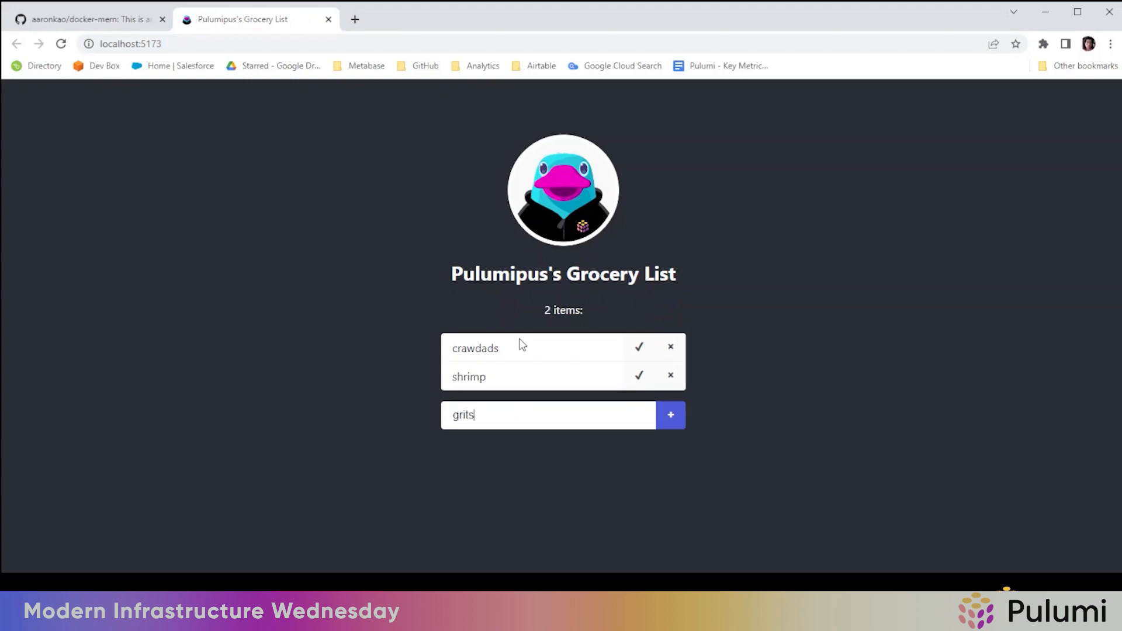
click(670, 415)
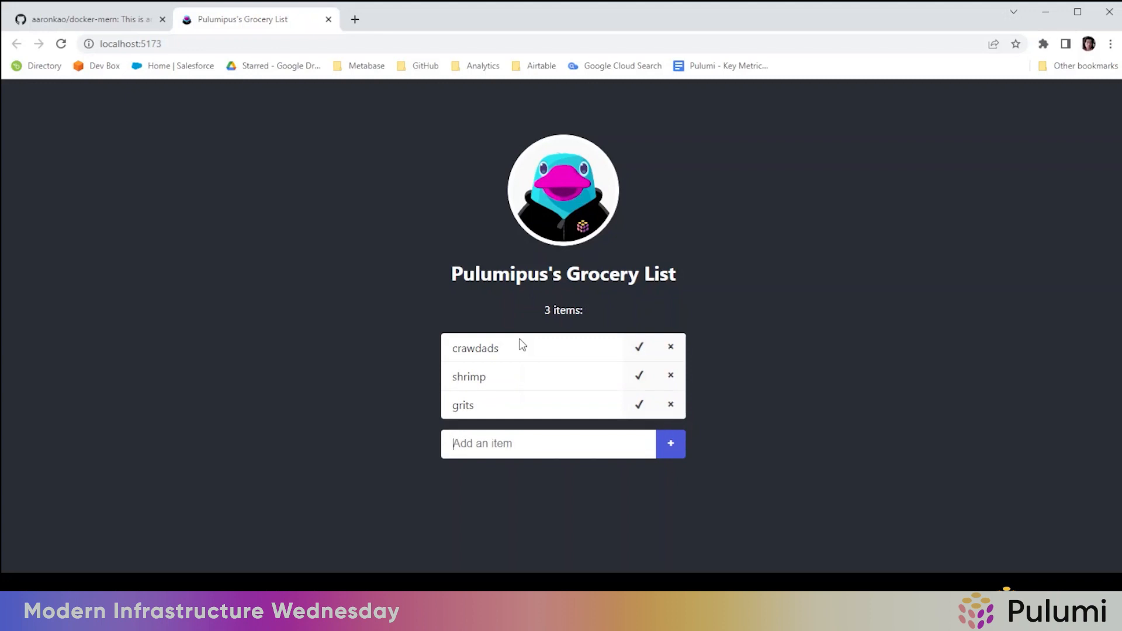
text(sweet tea)
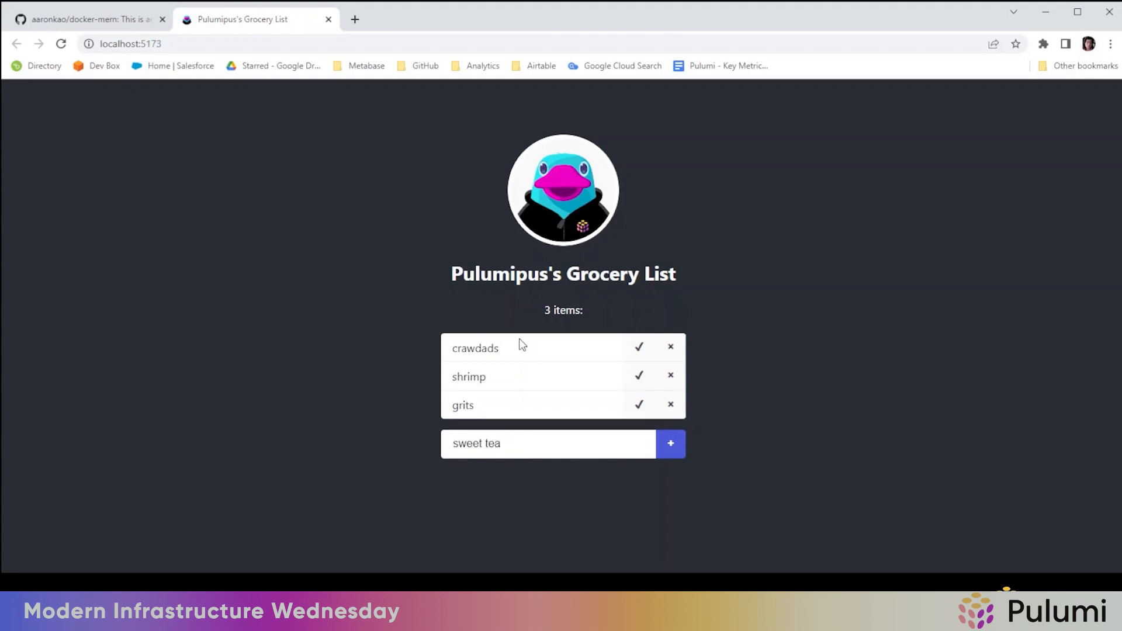
click(671, 444)
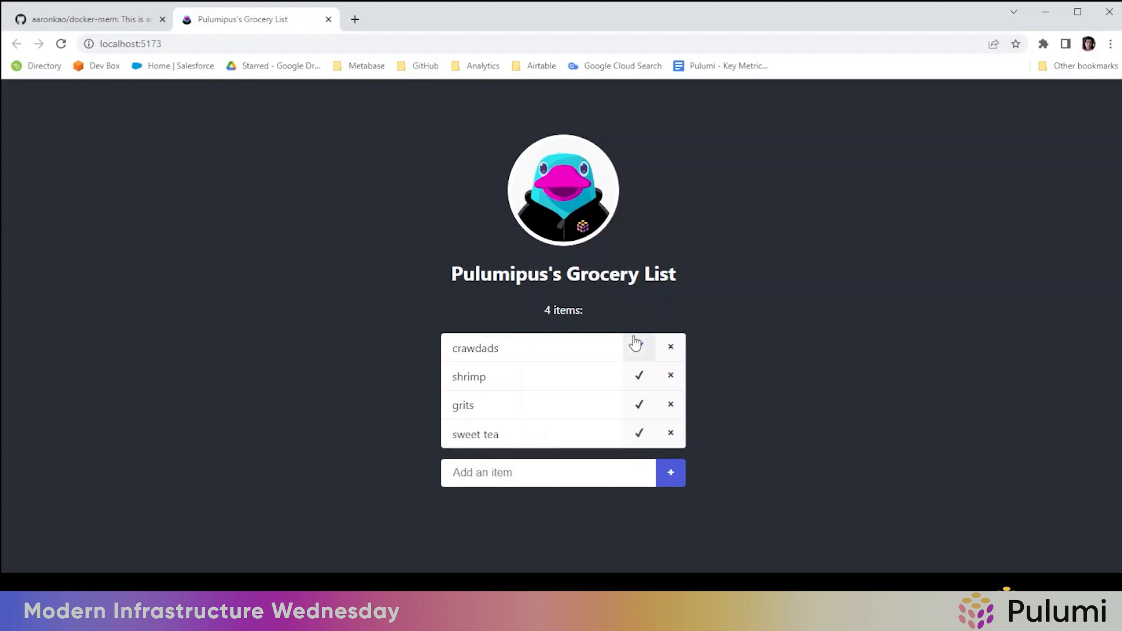
Remove shrimp from the list and mark grits as done
click(638, 348)
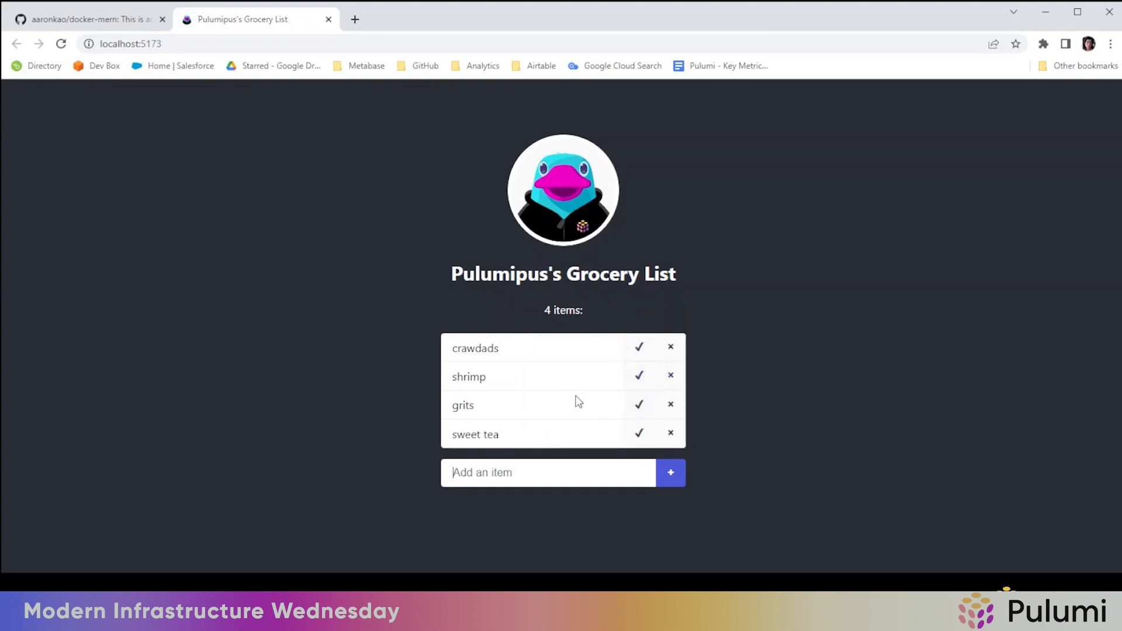
click(670, 375)
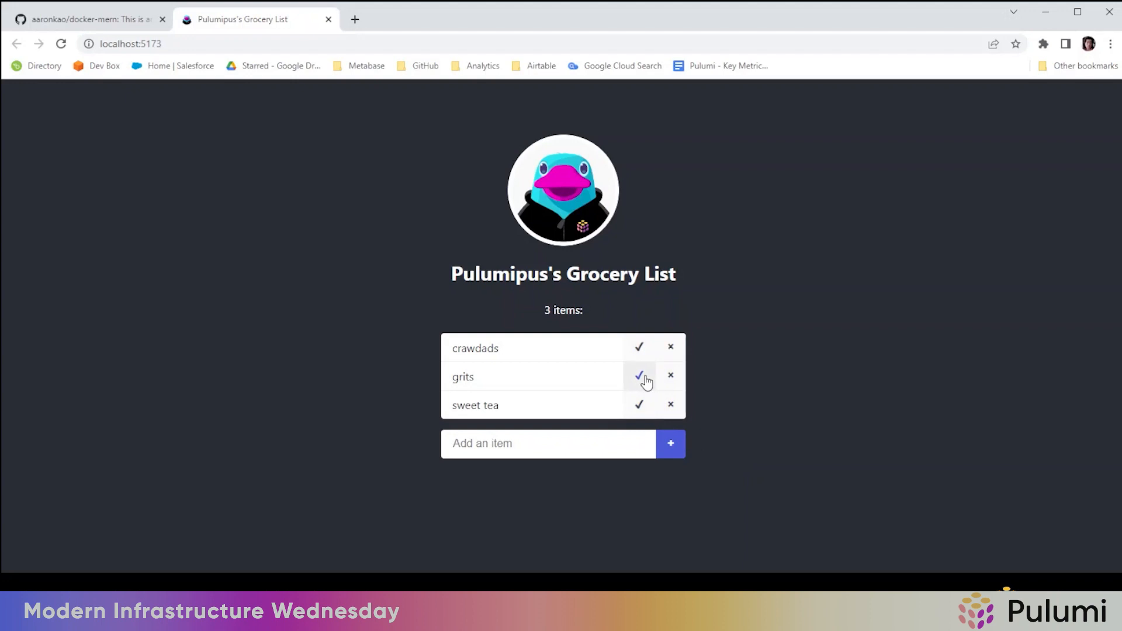
click(639, 376)
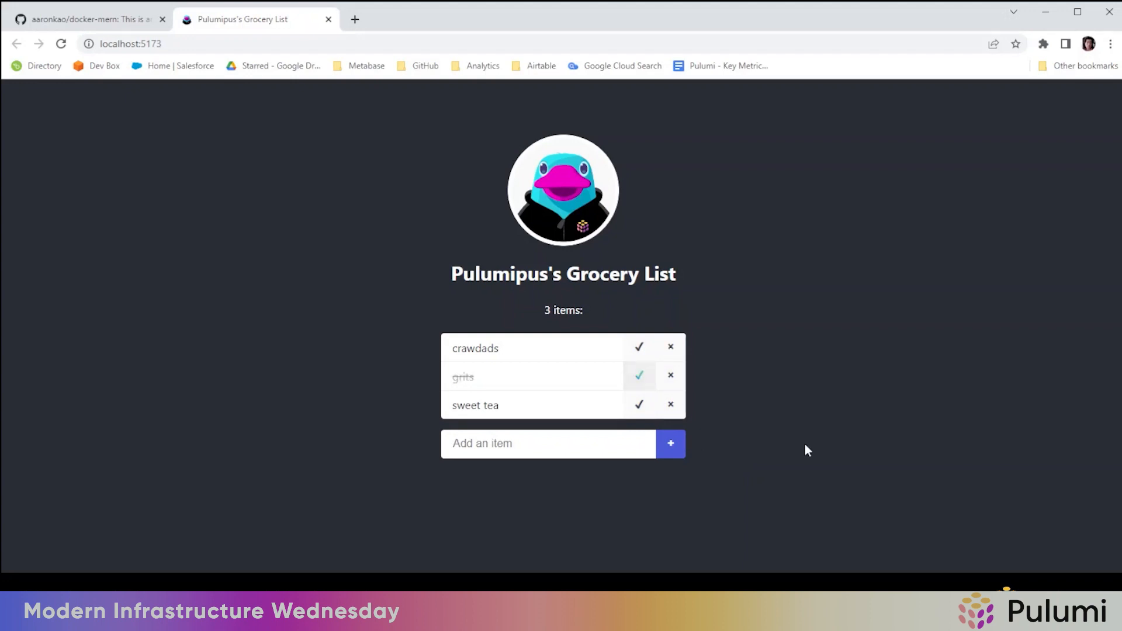
mouse_move(764, 476)
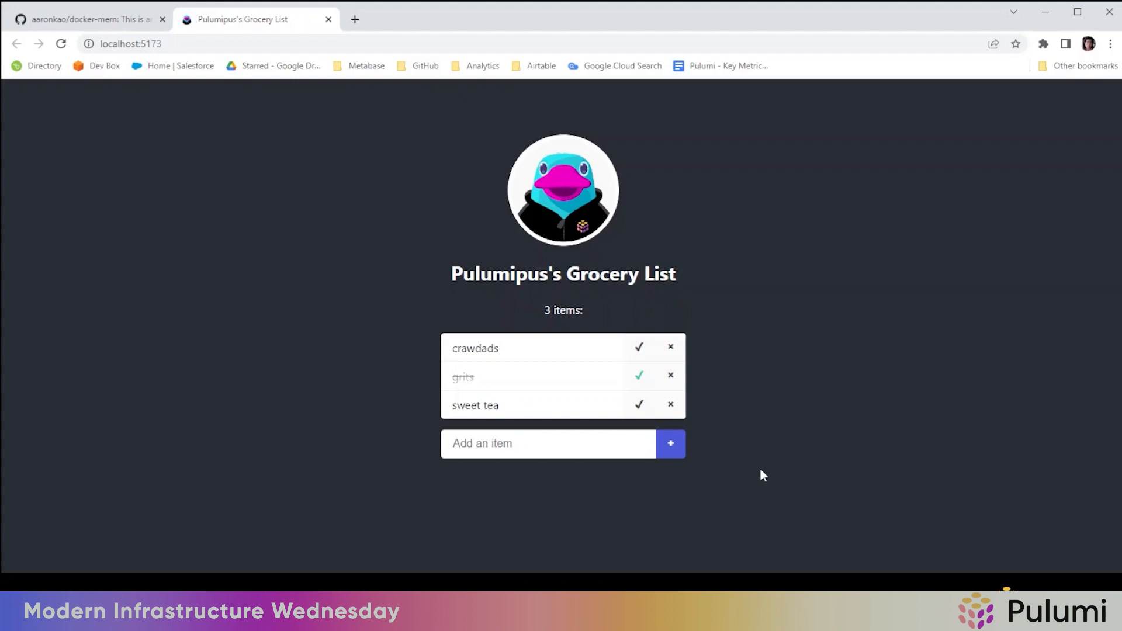
mouse_move(651, 361)
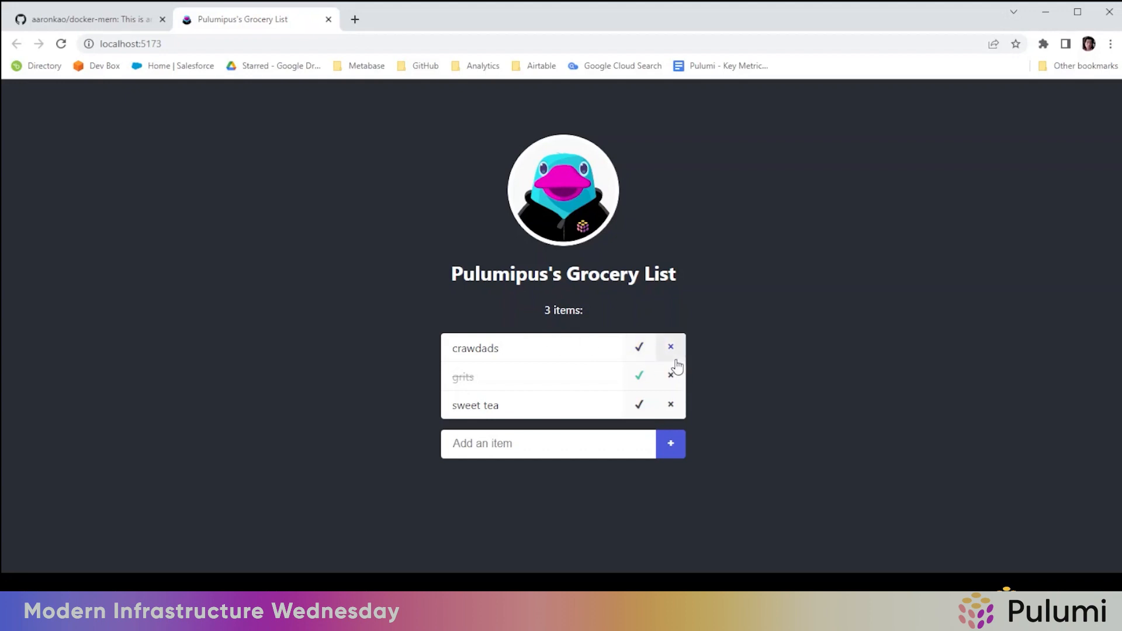
mouse_move(1028, 529)
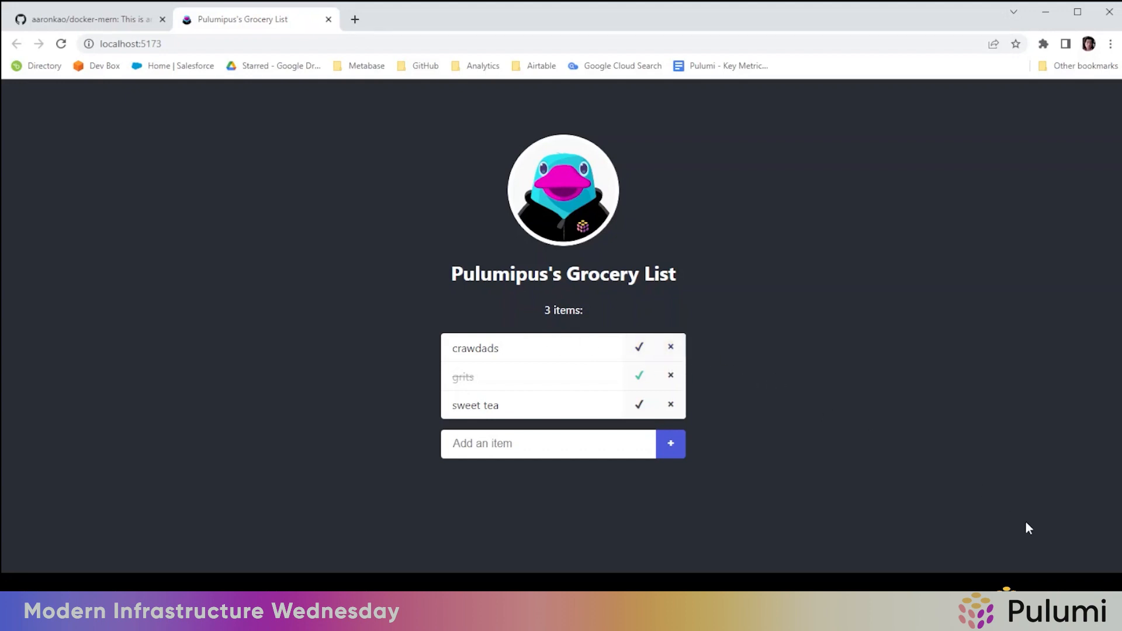